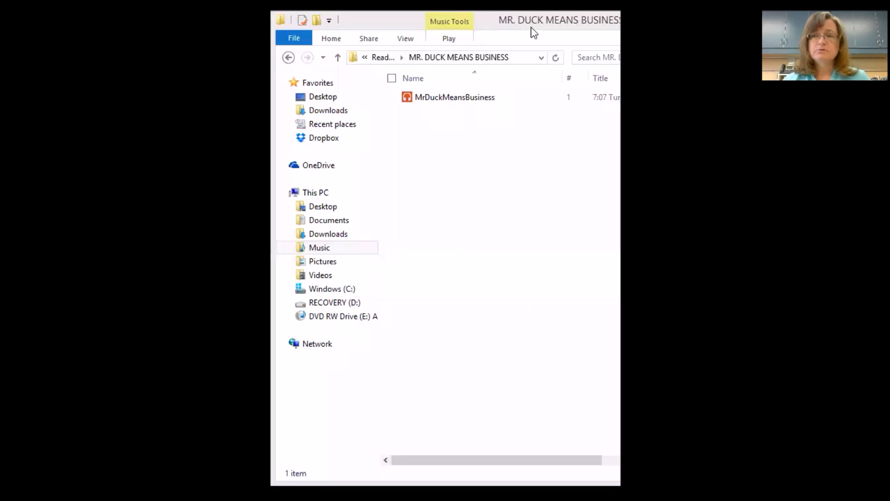
mouse_move(509, 26)
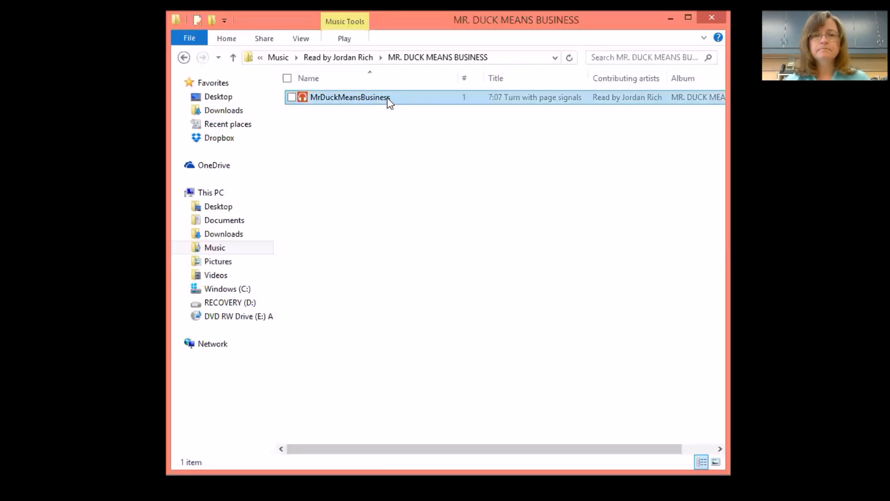
Step: Select the 6.53 MB MrDuckMeansBusiness audio file in the MR. DUCK MEANS BUSINESS folder
click(292, 97)
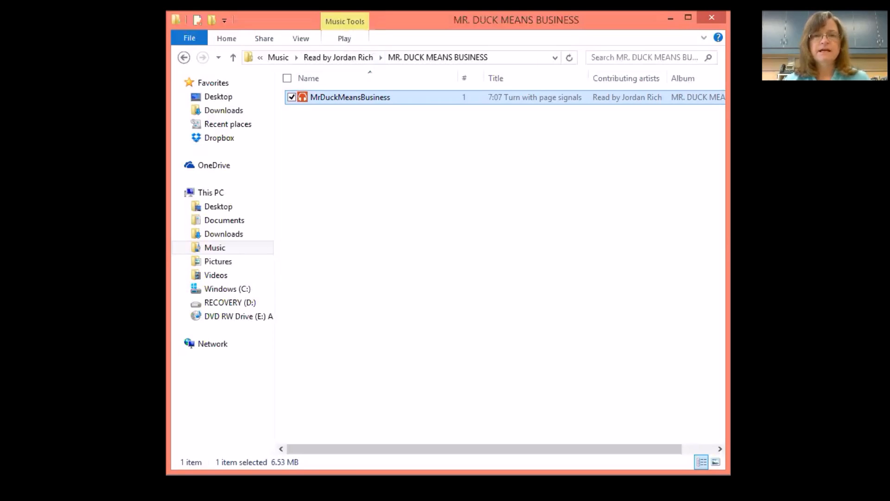
mouse_move(422, 21)
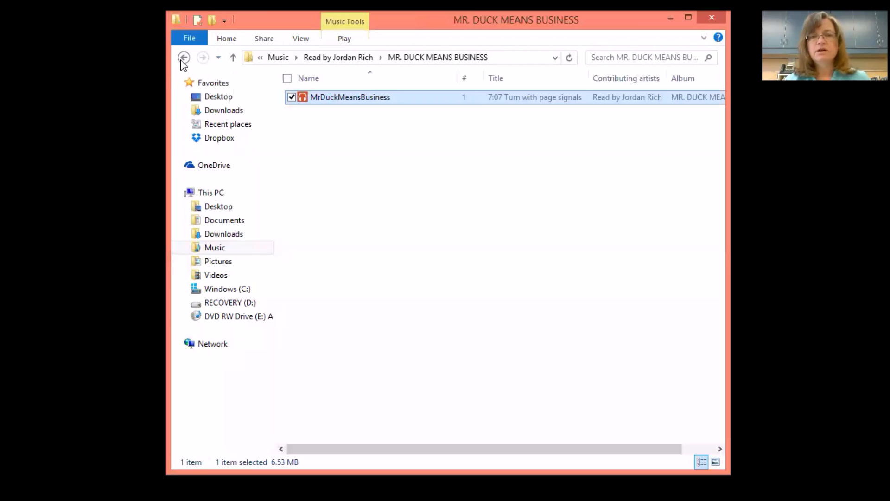
mouse_move(383, 126)
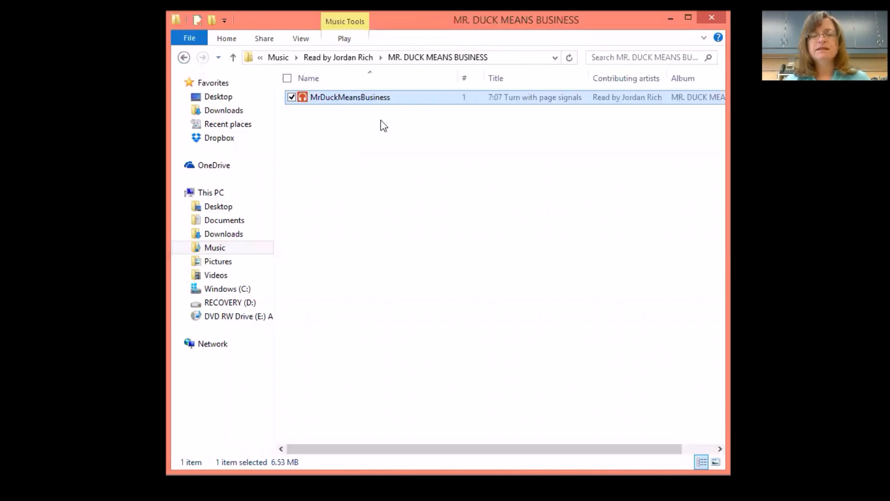
mouse_move(432, 144)
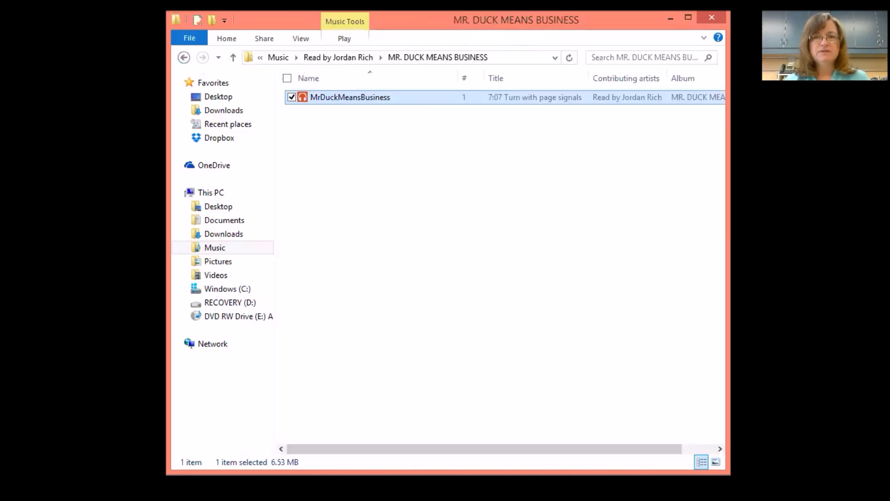
mouse_move(544, 28)
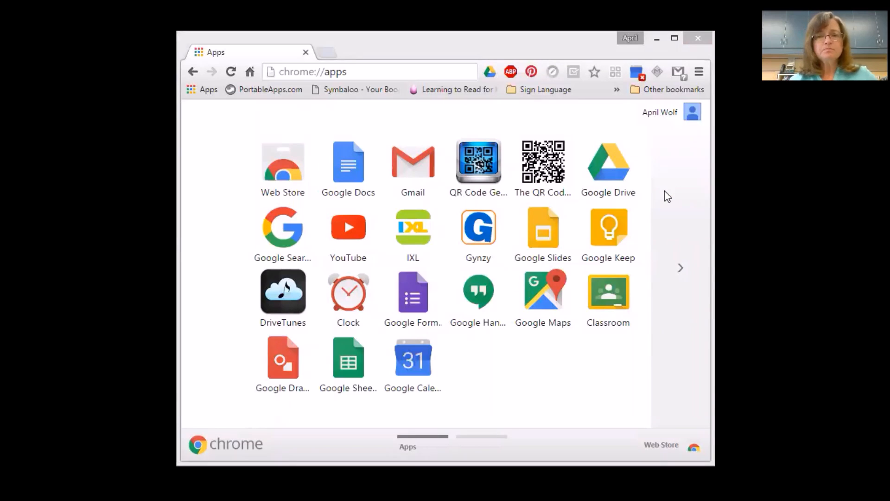
mouse_move(222, 144)
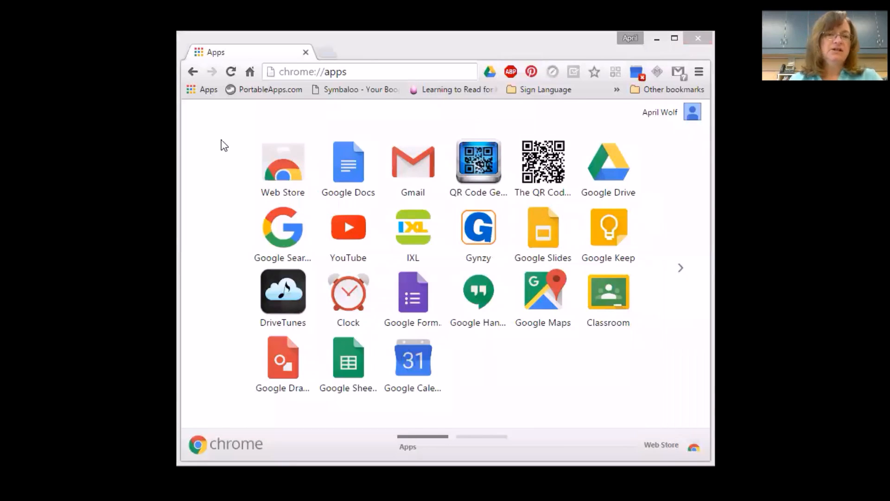
mouse_move(644, 141)
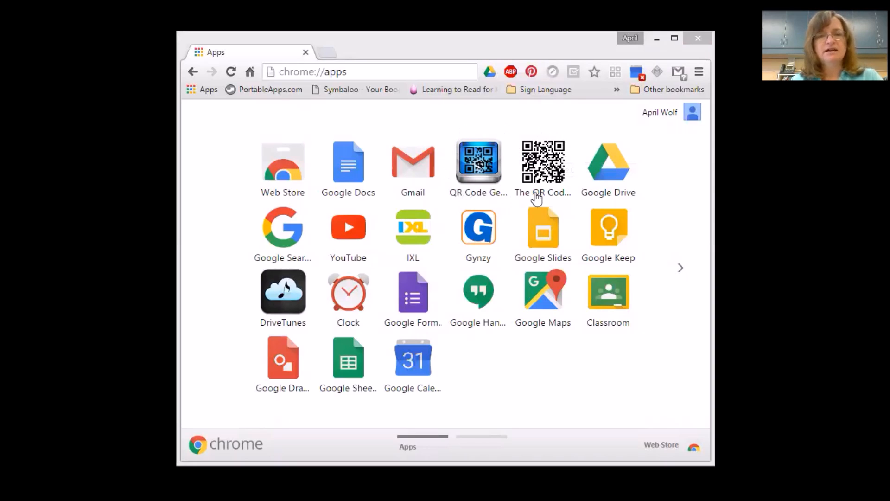
mouse_move(478, 163)
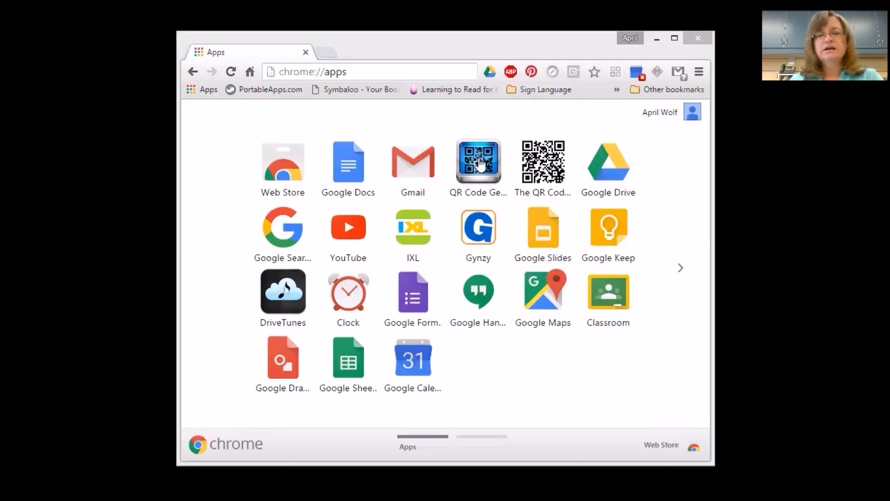
mouse_move(549, 181)
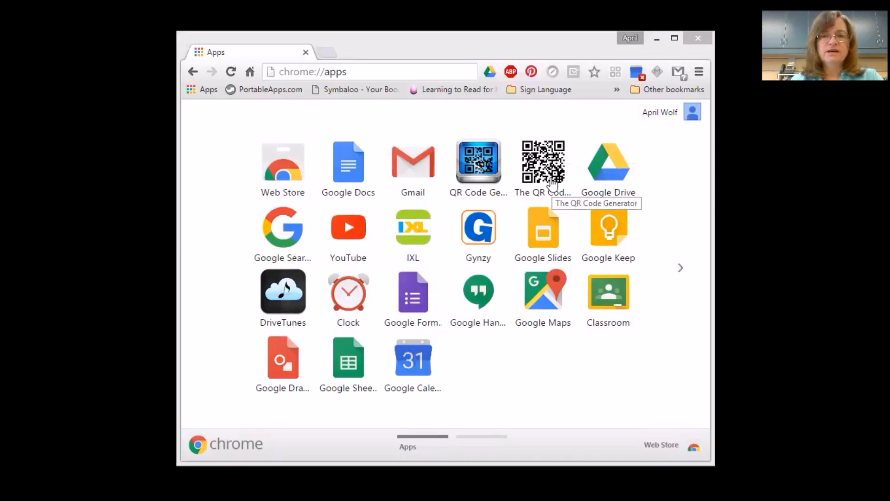
mouse_move(562, 180)
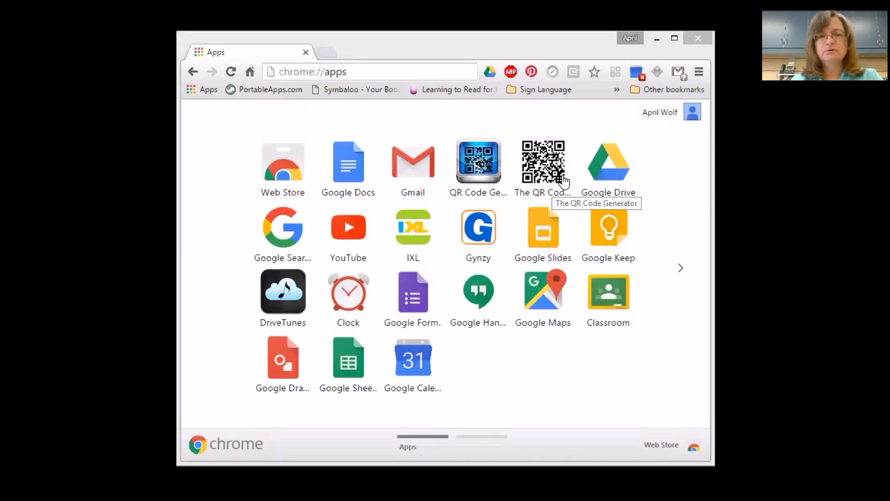
mouse_move(296, 185)
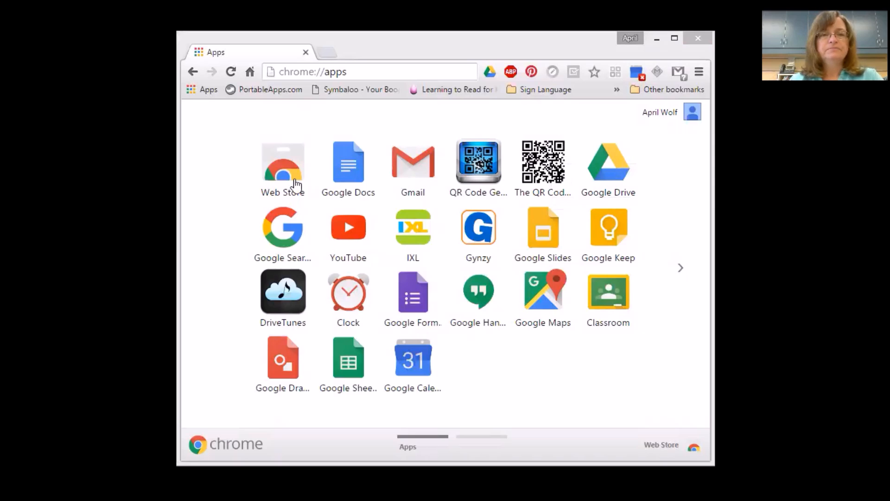
mouse_move(617, 171)
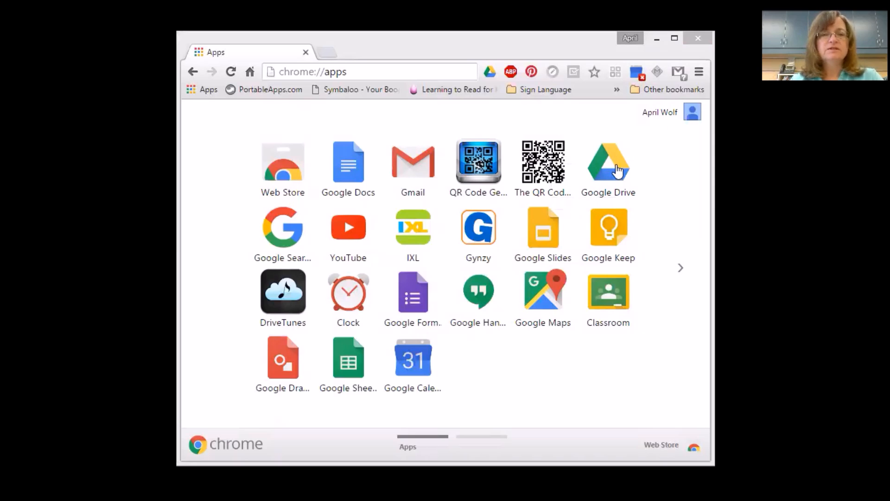
Step: Launch Google Drive and let My Drive load its folder list
click(608, 162)
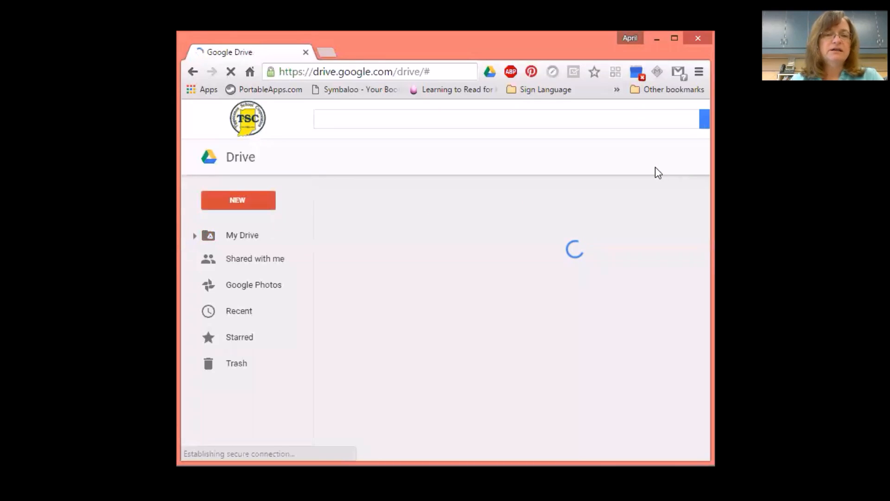
click(242, 234)
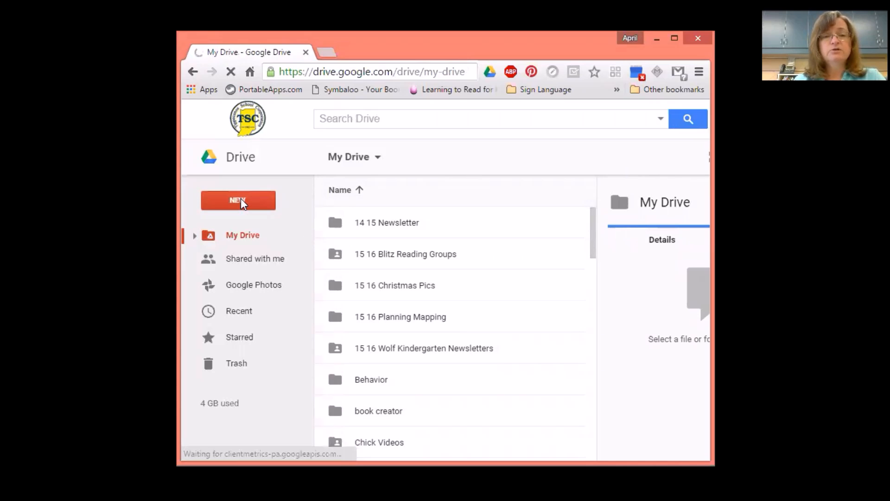
Step: Create a new folder named 'QR Codes for training' in My Drive
click(237, 200)
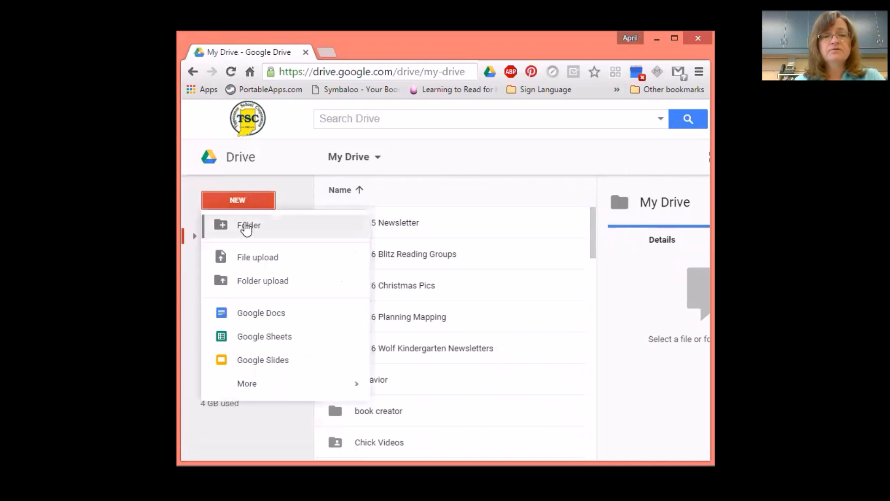
click(249, 225)
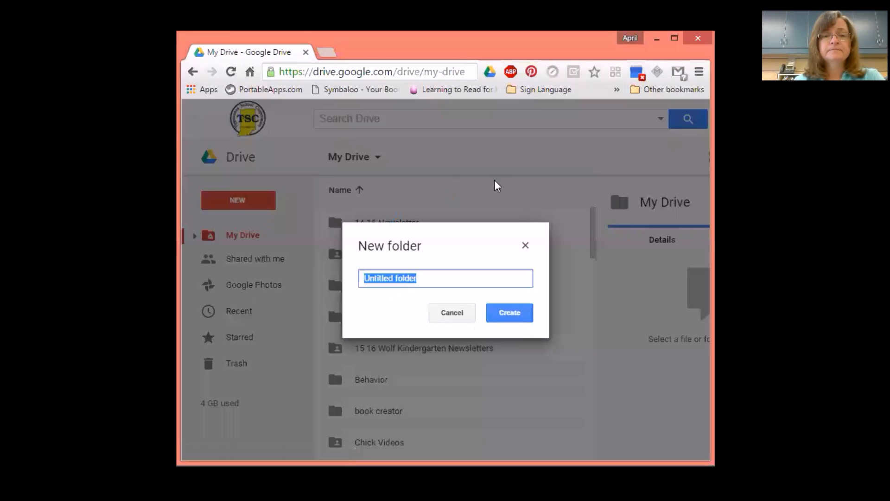
mouse_move(504, 185)
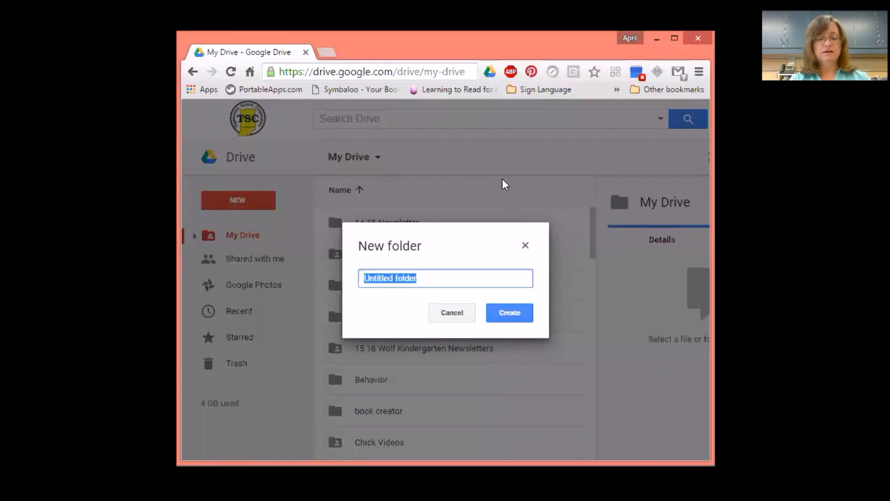
text(QR C)
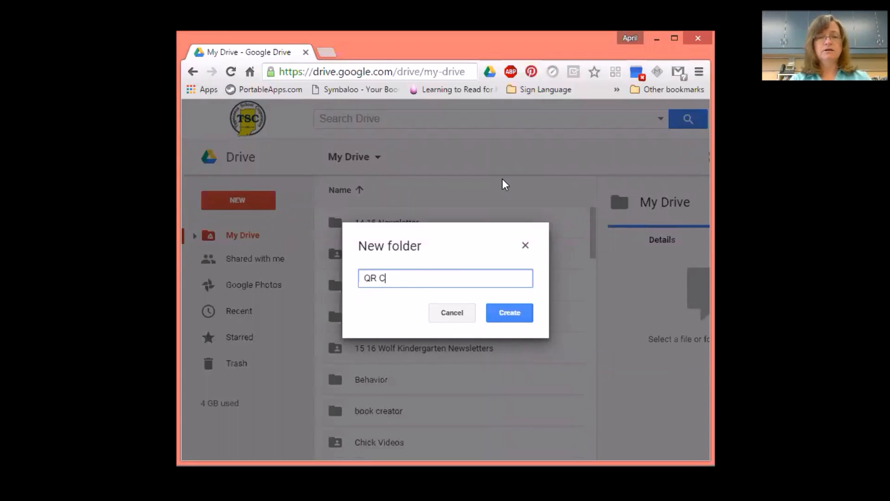
text(odes)
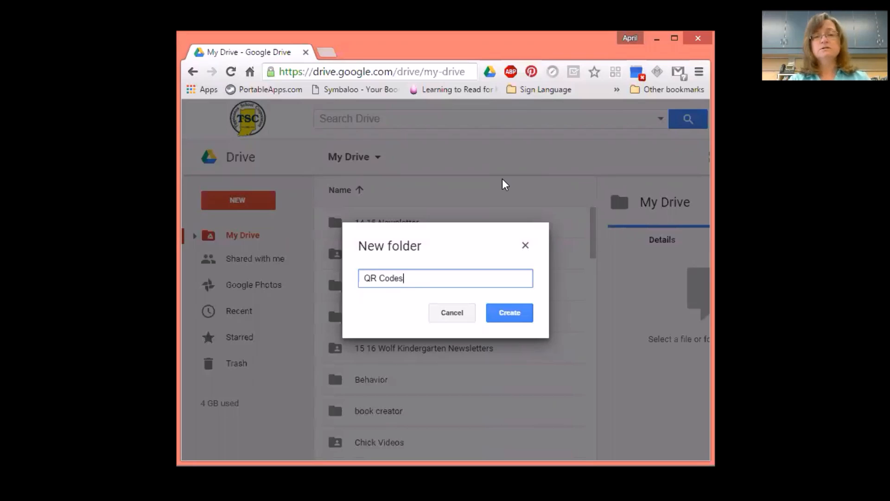
text(for)
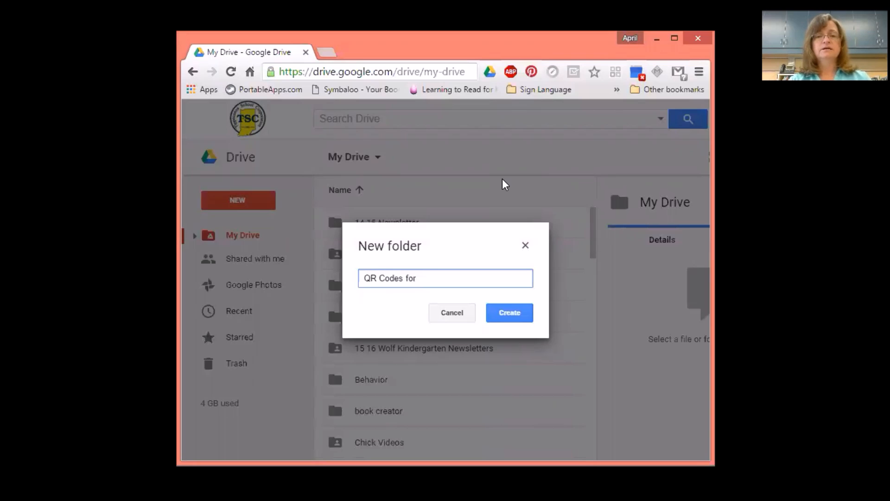
text(training)
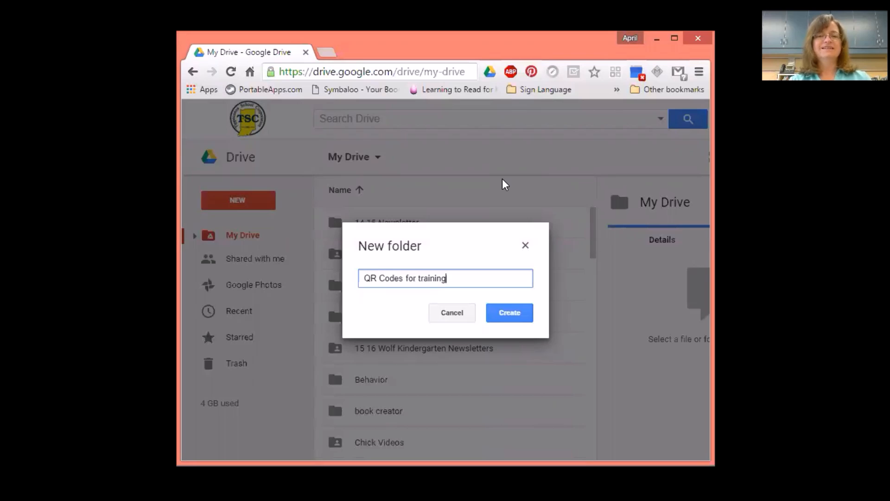
mouse_move(520, 365)
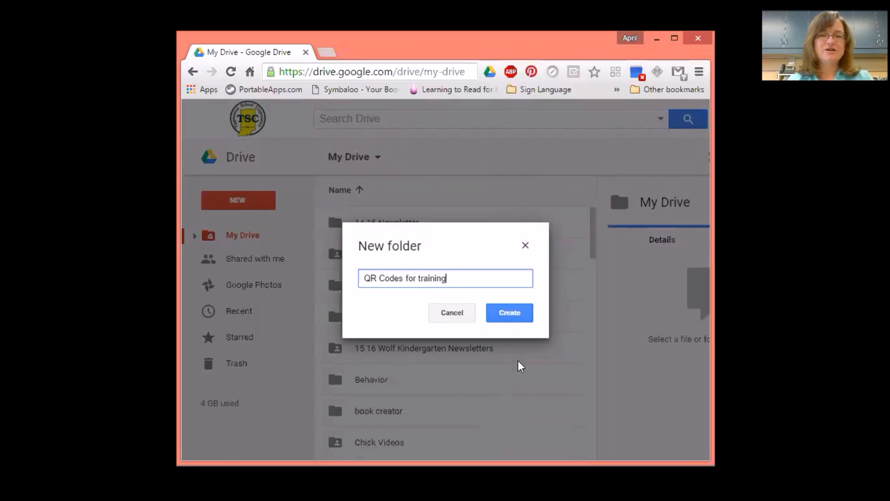
mouse_move(509, 313)
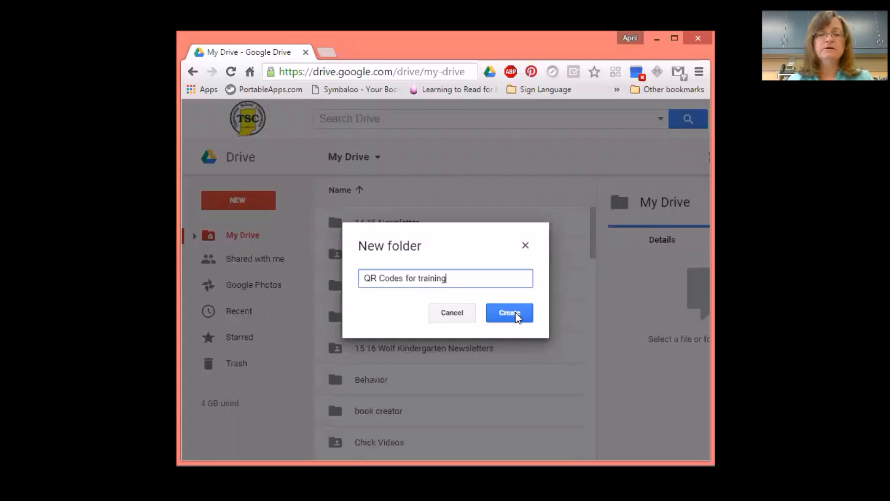
click(509, 313)
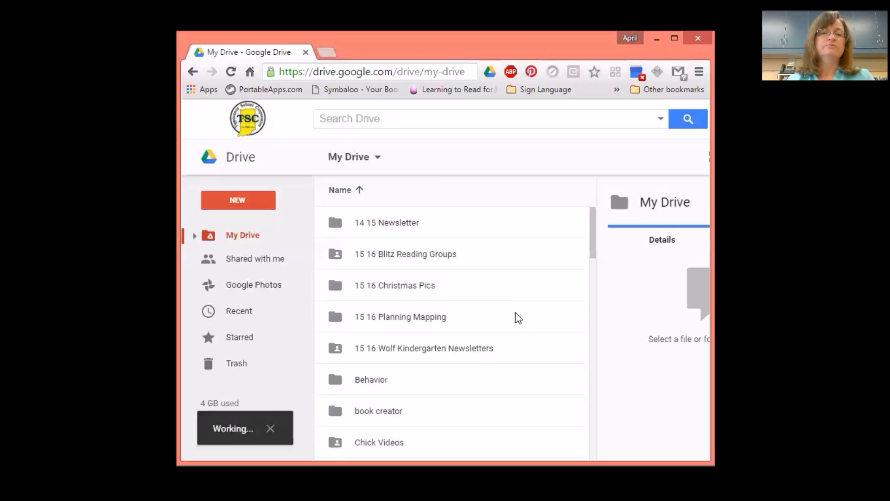
click(395, 334)
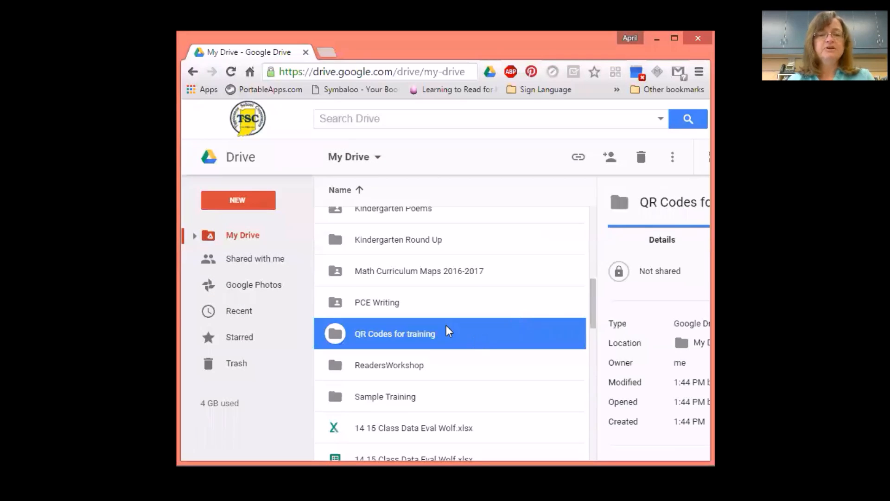
mouse_move(415, 332)
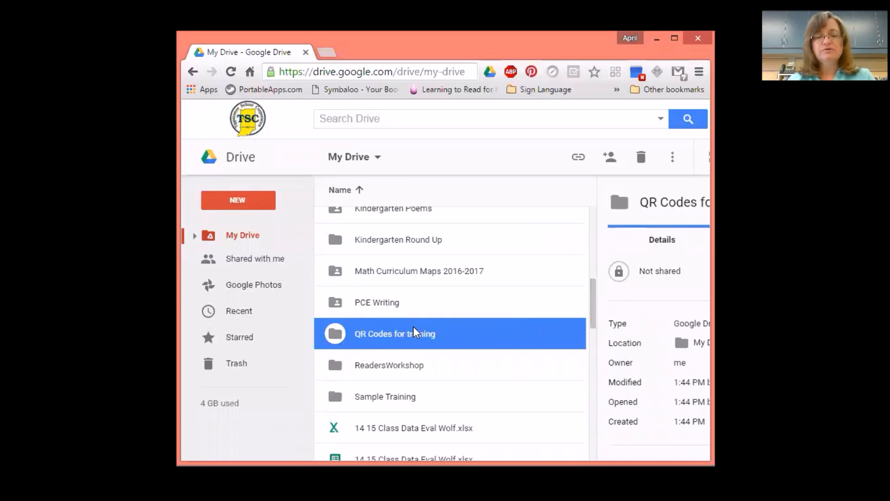
mouse_move(470, 332)
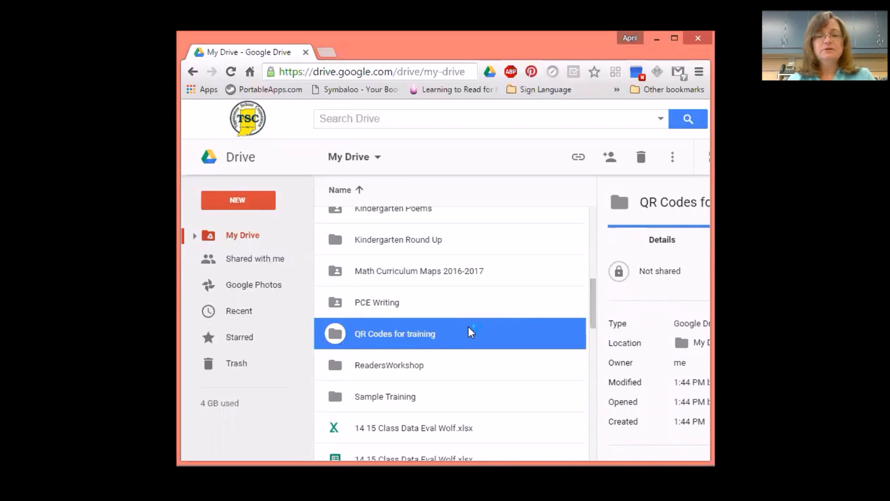
mouse_move(484, 336)
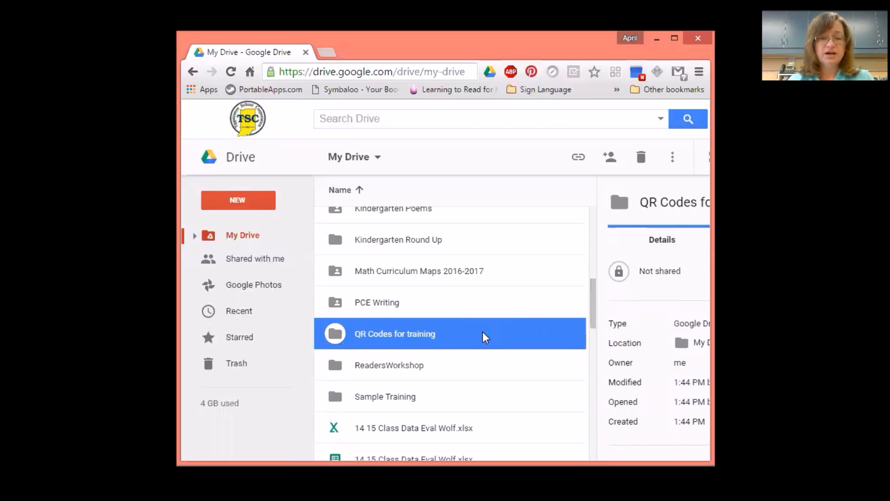
mouse_move(541, 260)
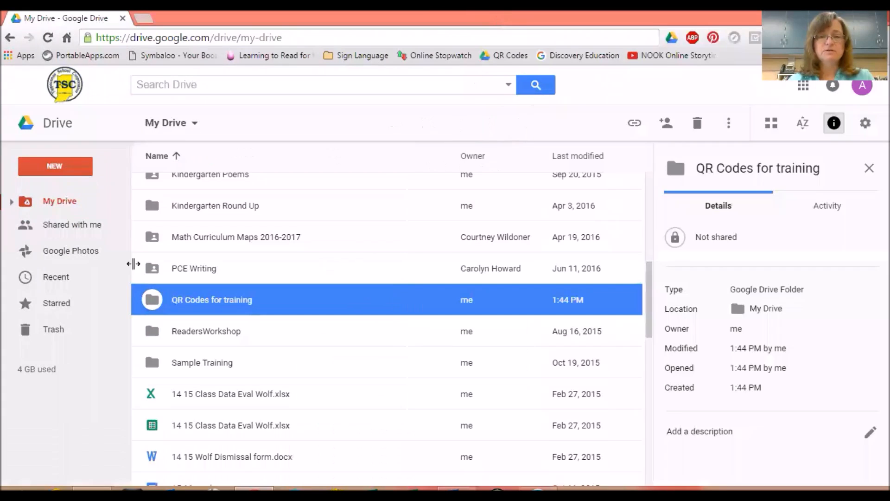
mouse_move(336, 313)
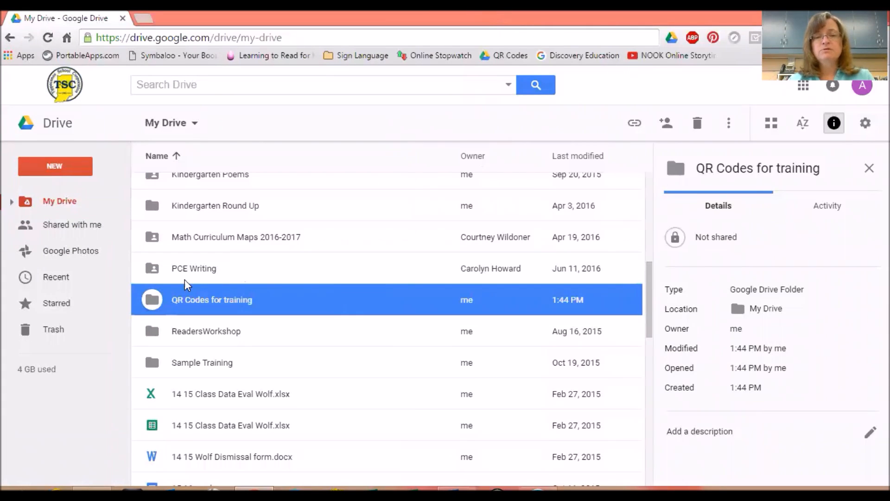
mouse_move(235, 206)
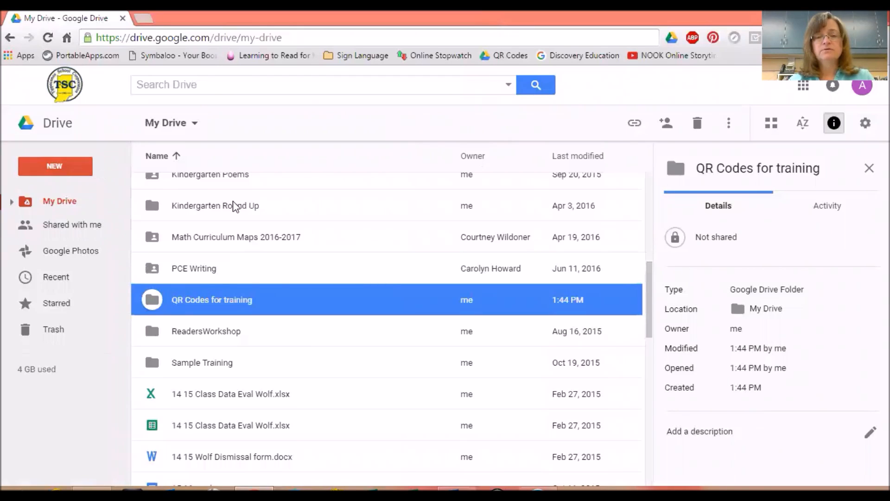
mouse_move(374, 311)
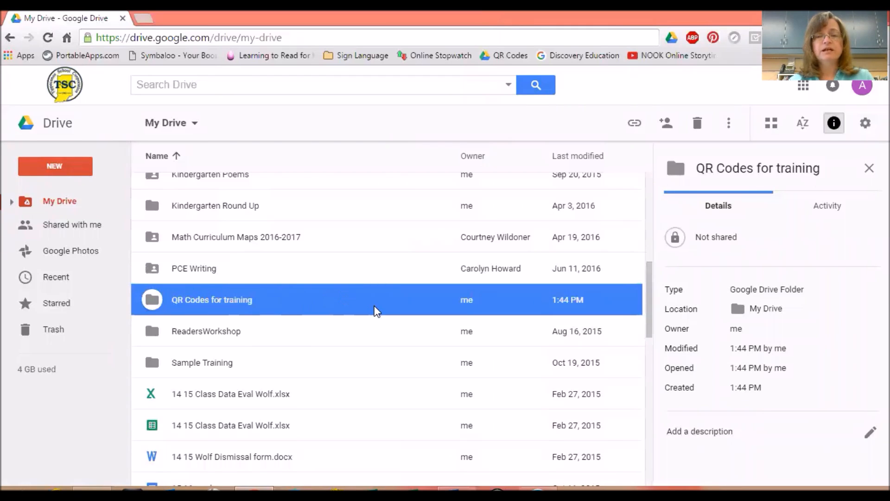
mouse_move(363, 299)
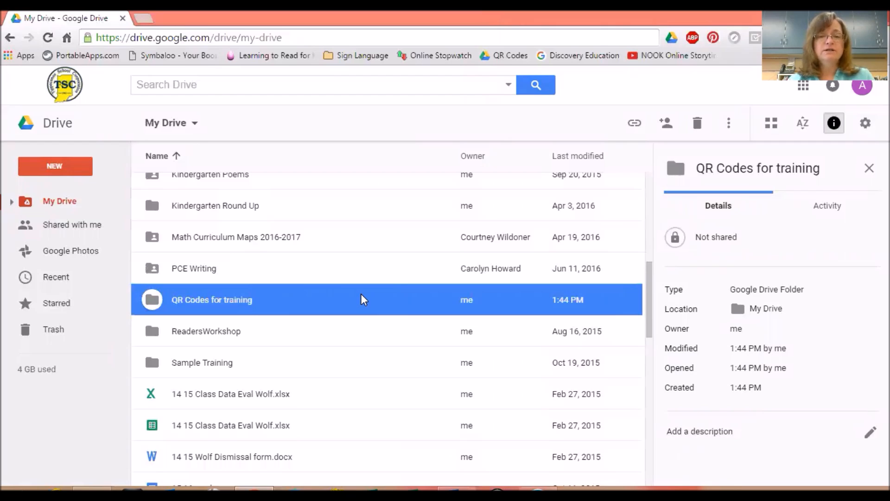
Step: Bring up the Share dialog for the QR Codes for training folder
right_click(364, 299)
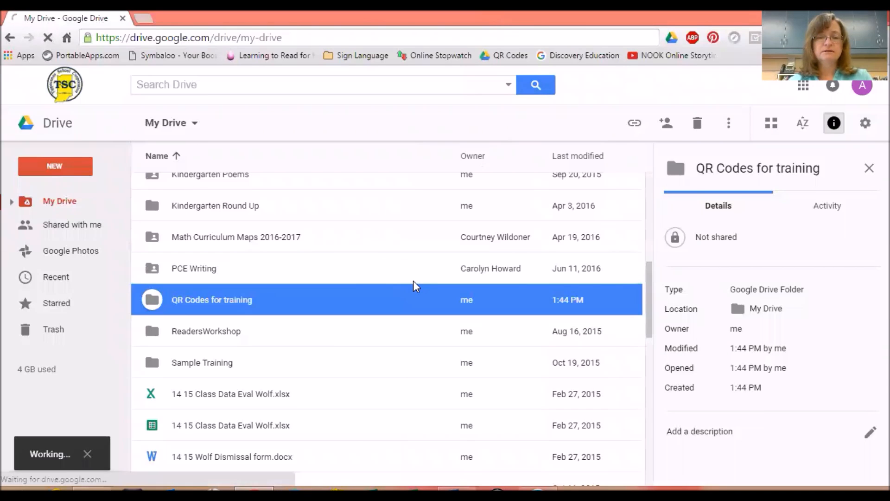
click(665, 122)
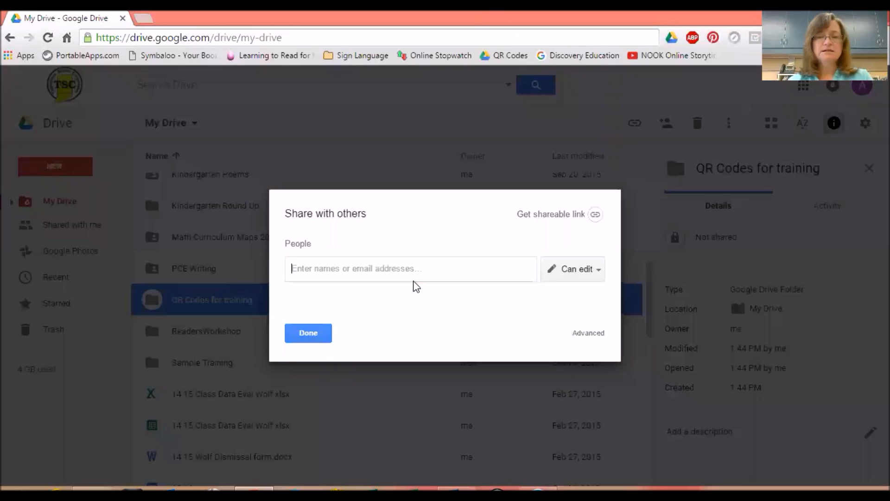
mouse_move(423, 293)
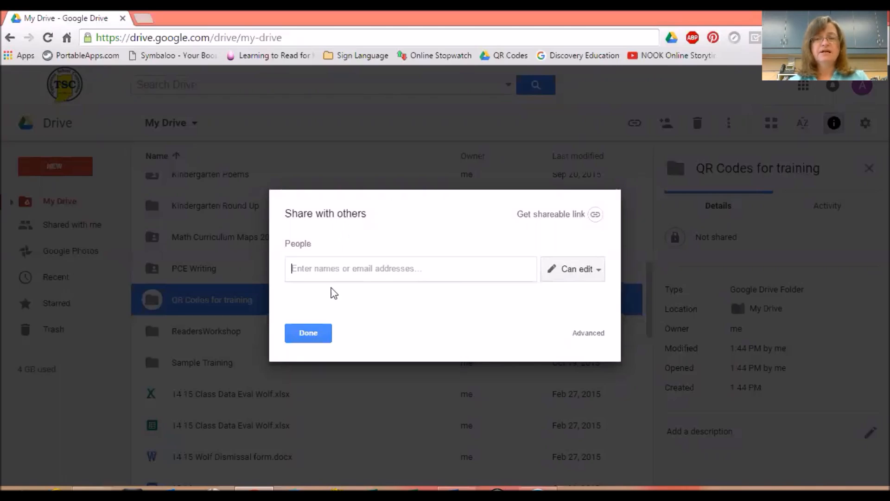
mouse_move(468, 305)
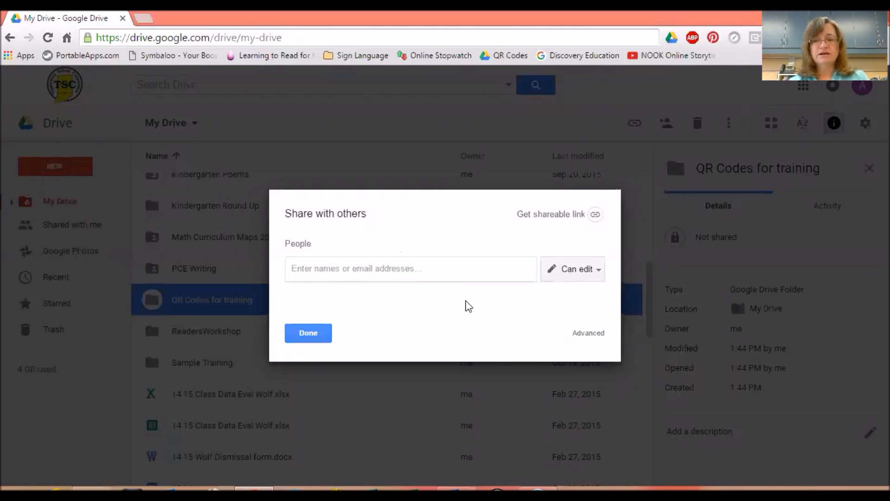
mouse_move(467, 305)
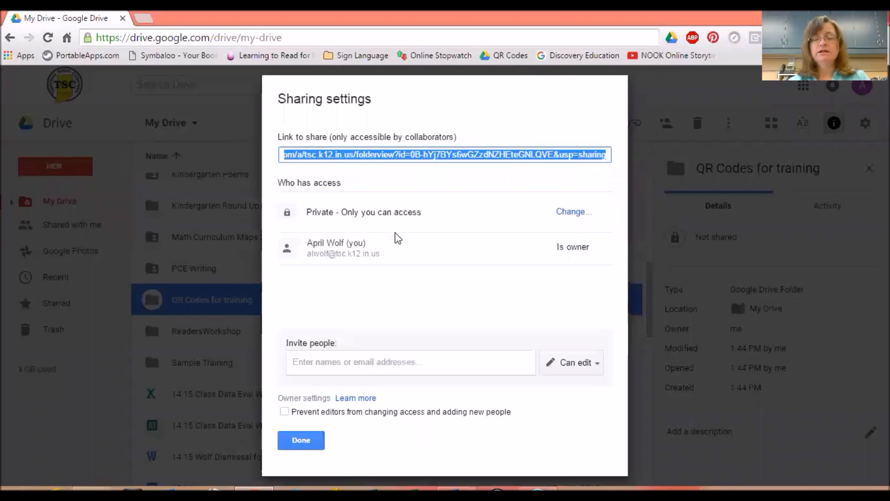
mouse_move(394, 238)
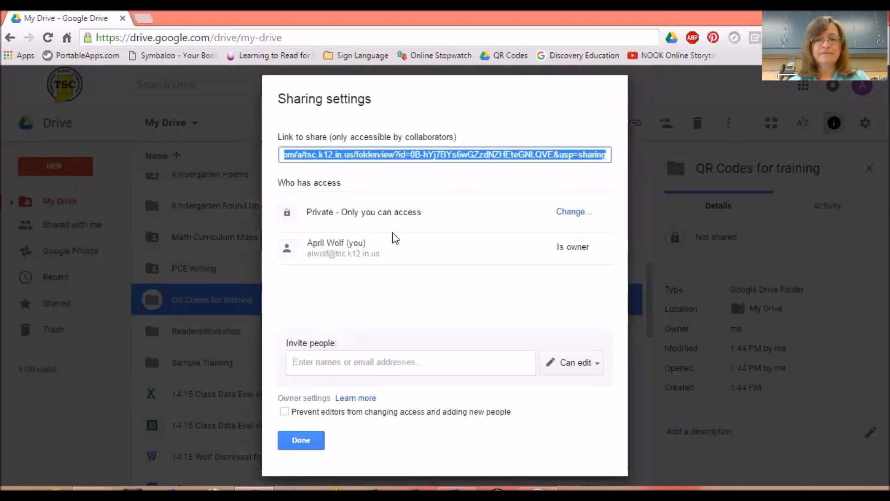
mouse_move(422, 245)
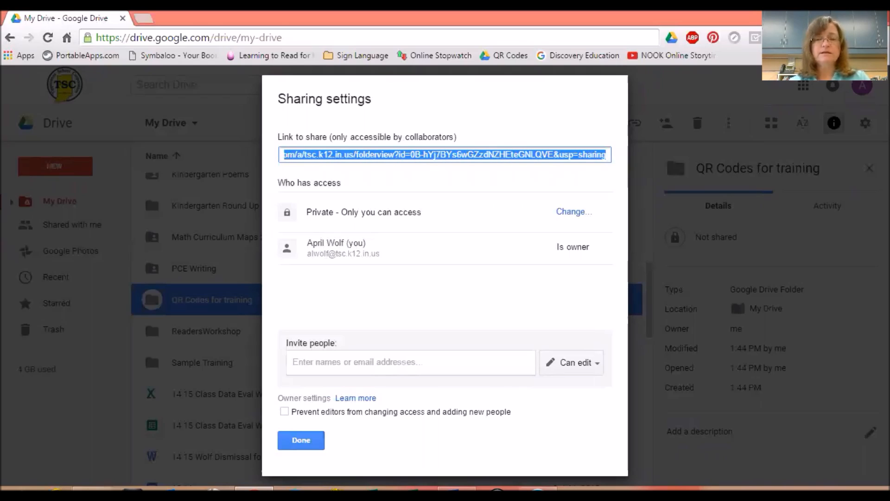
Step: Change folder access to 'On – Public on the web' and save
click(573, 211)
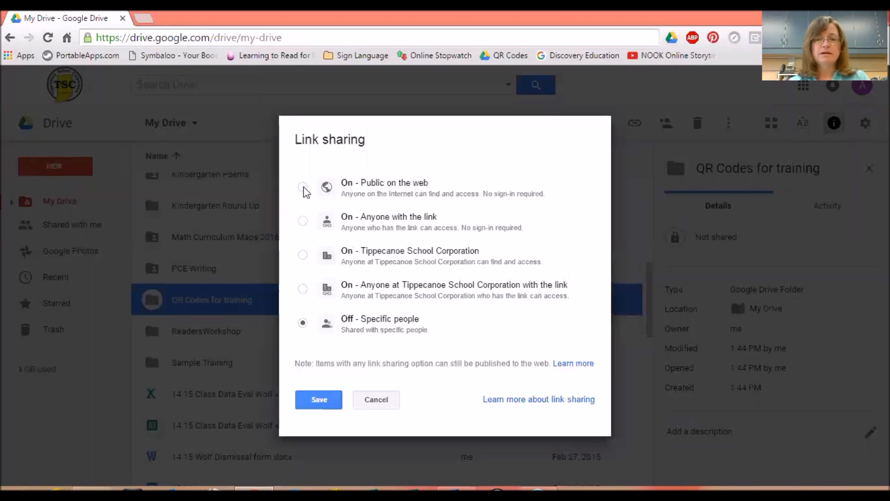
click(302, 187)
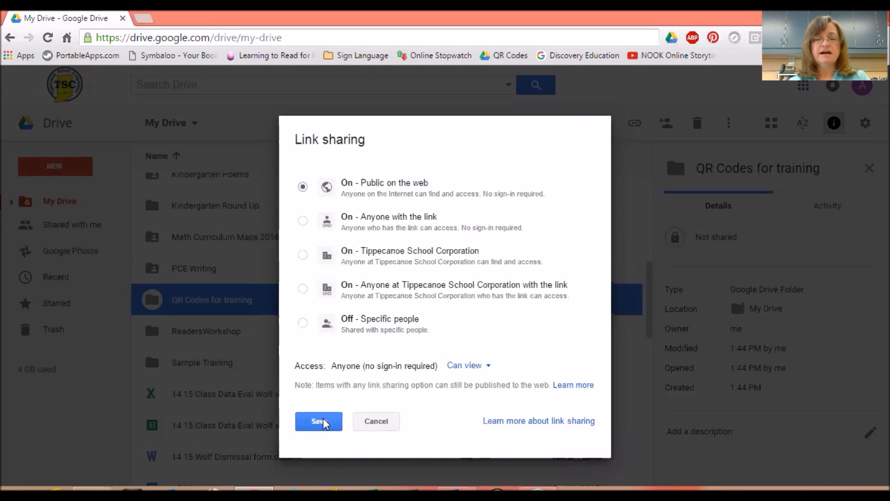
mouse_move(473, 305)
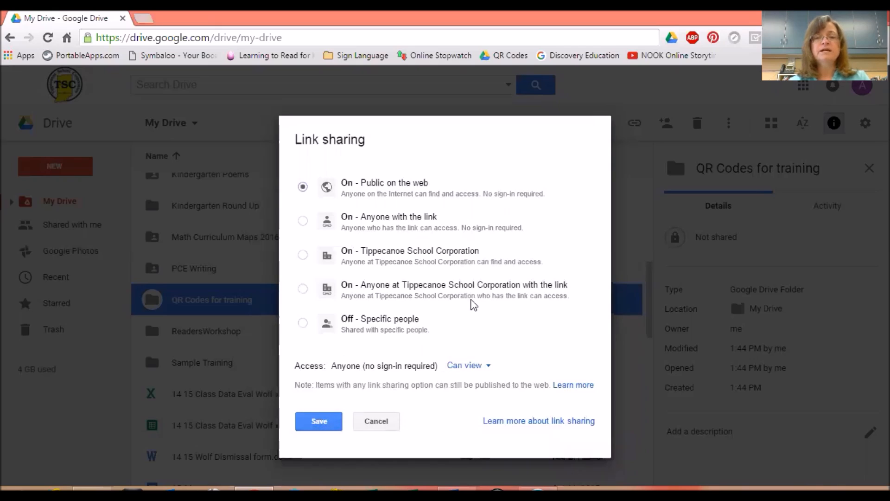
mouse_move(462, 186)
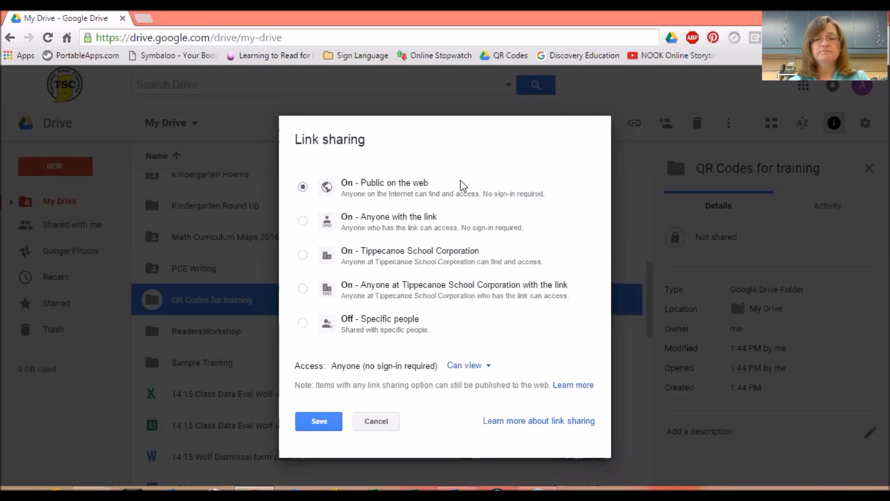
mouse_move(484, 194)
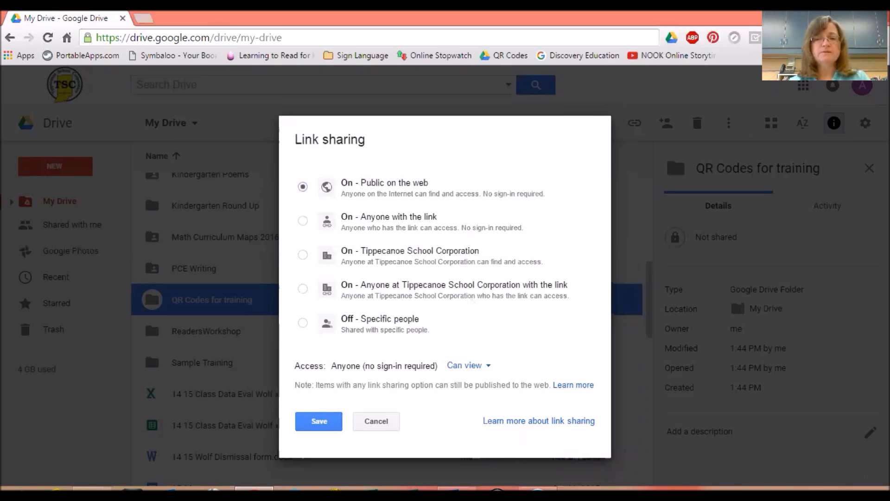
mouse_move(497, 201)
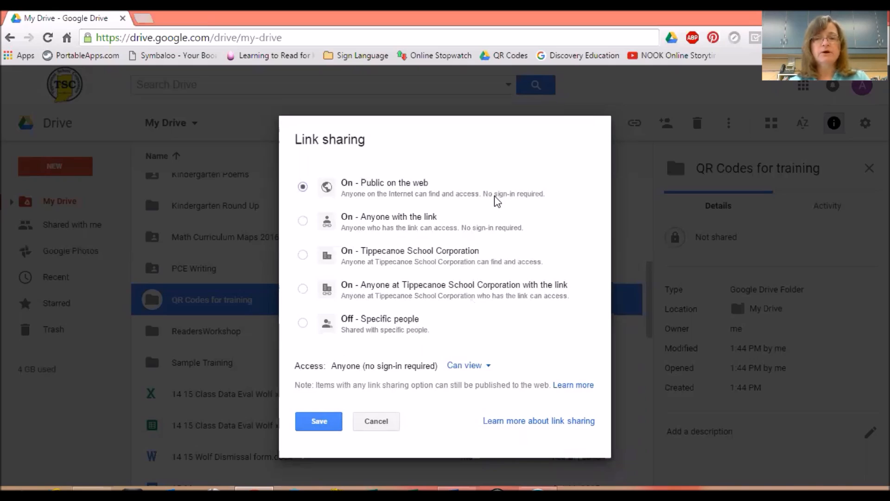
mouse_move(498, 203)
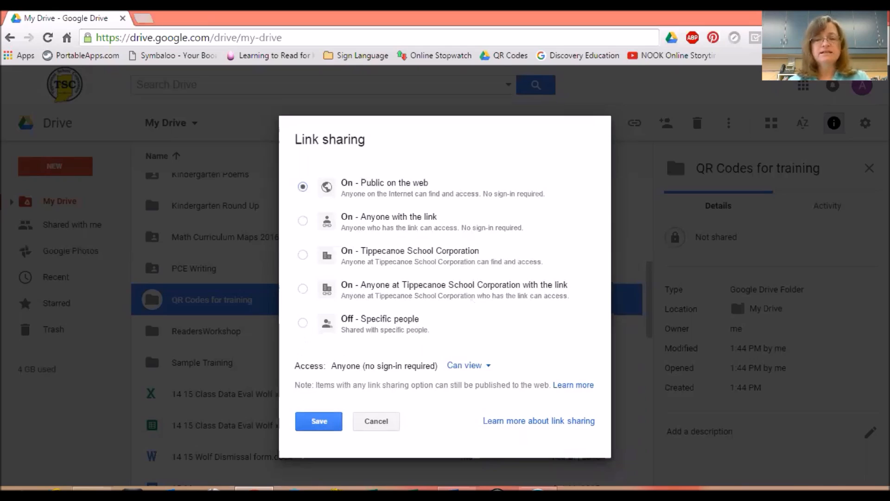
click(319, 421)
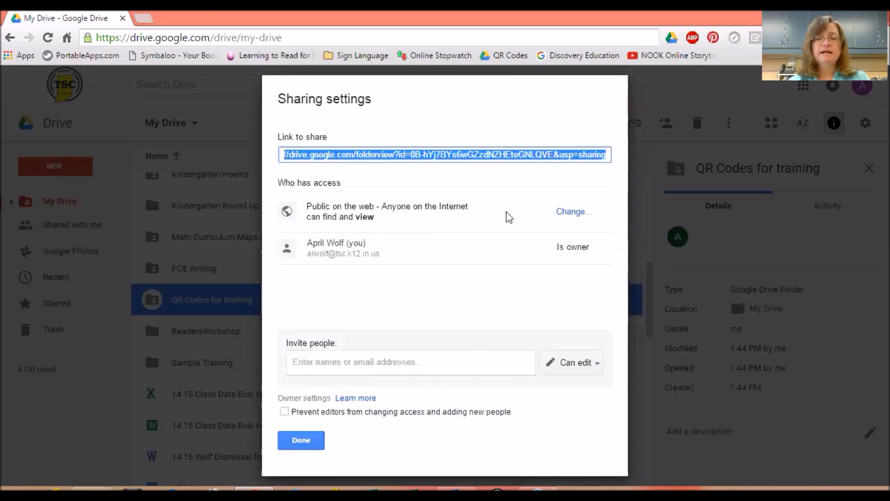
mouse_move(399, 207)
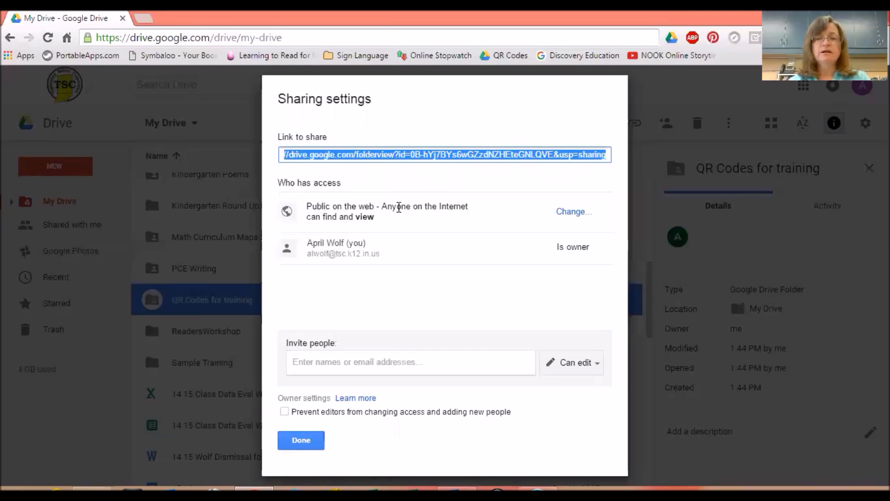
mouse_move(381, 222)
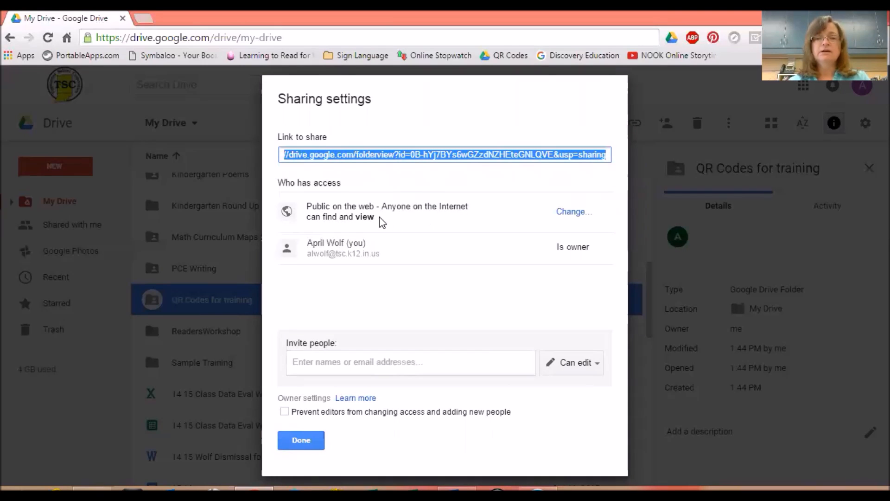
mouse_move(477, 251)
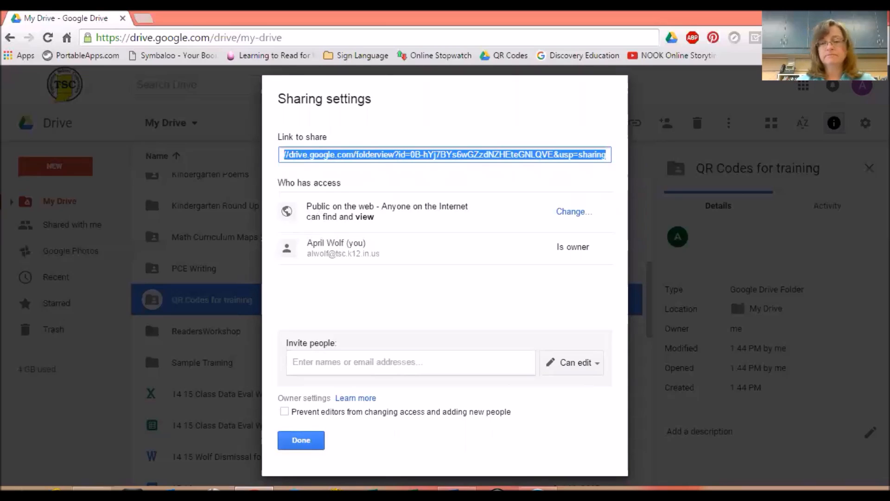
Step: Confirm the Public on the web access entry and close Sharing settings
click(301, 440)
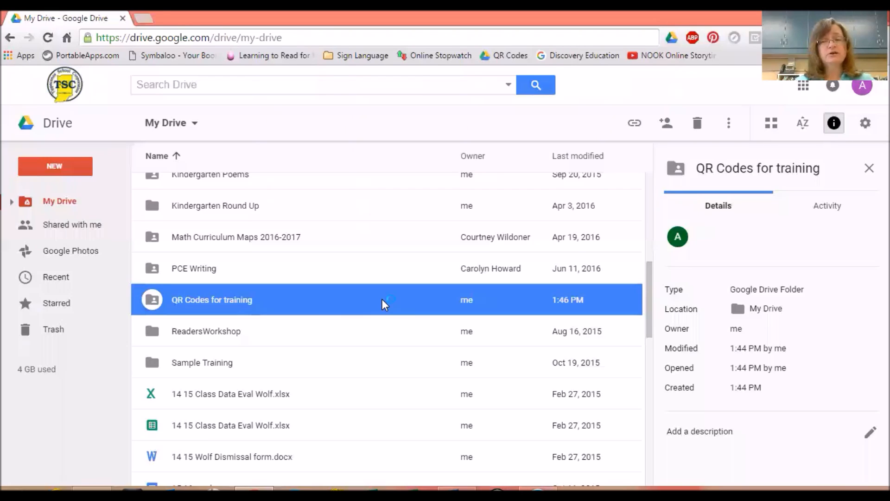
mouse_move(396, 304)
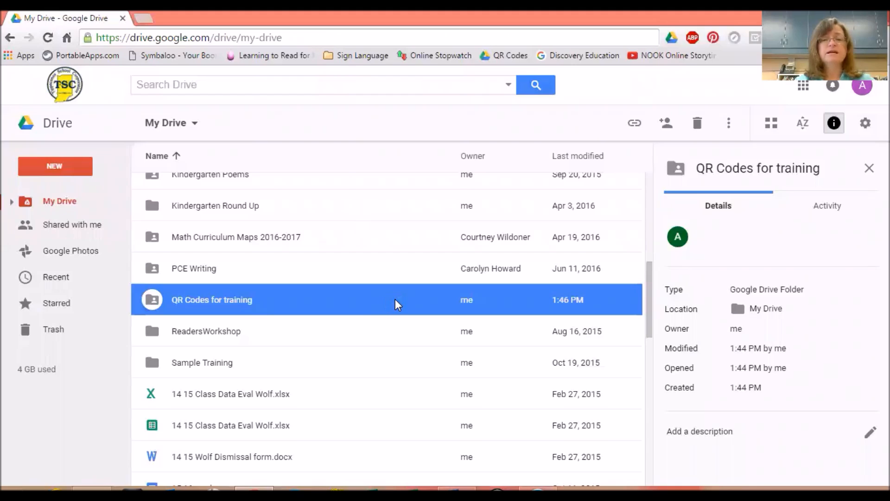
mouse_move(278, 307)
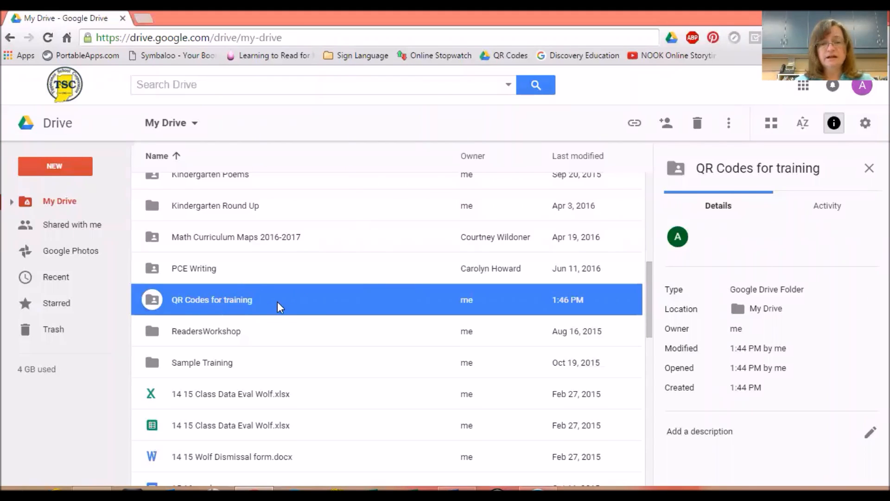
mouse_move(210, 221)
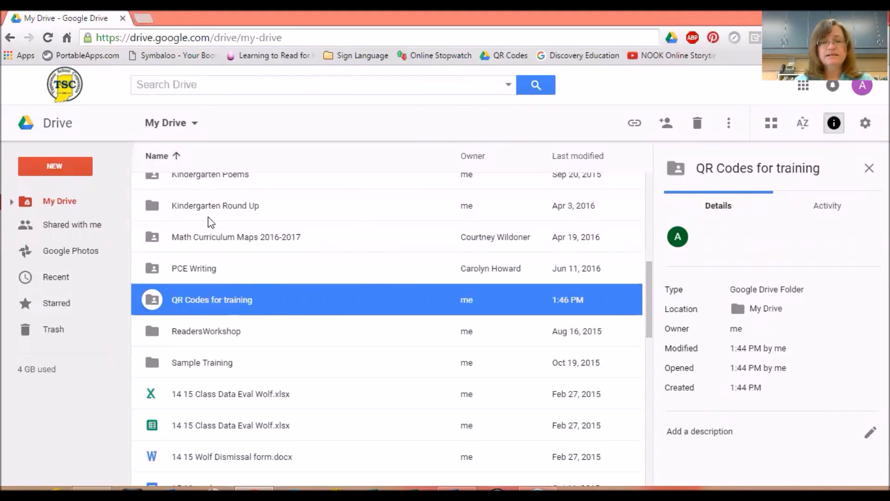
mouse_move(331, 301)
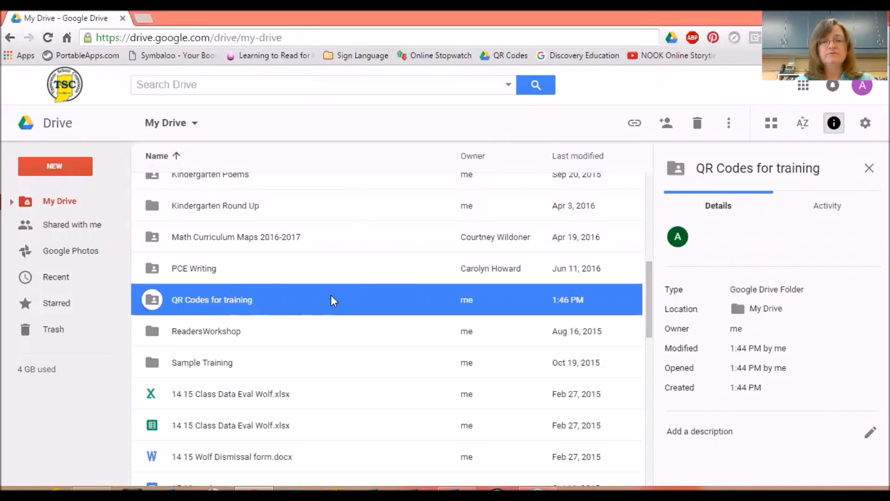
Step: Open the empty QR Codes for training folder from My Drive
double_click(211, 299)
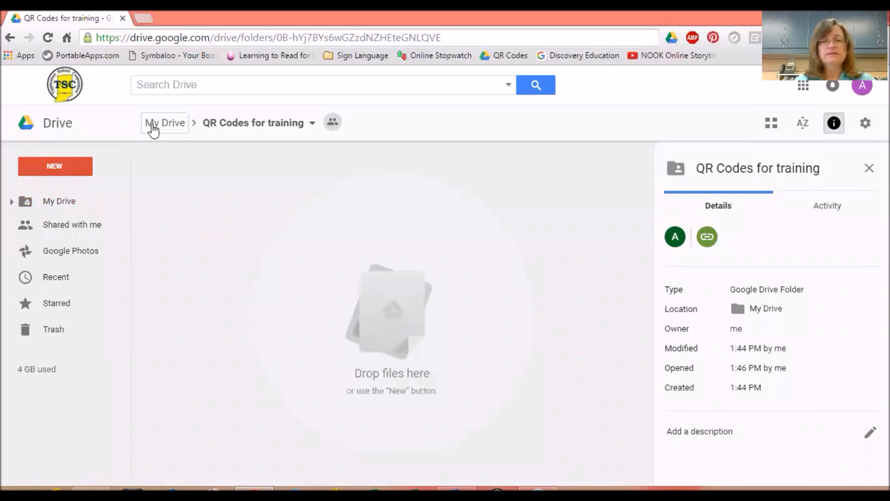
mouse_move(300, 138)
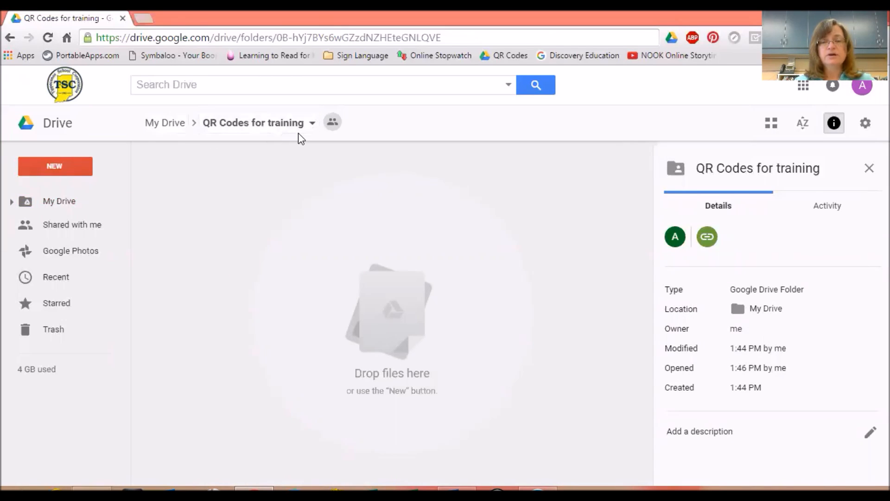
mouse_move(392, 316)
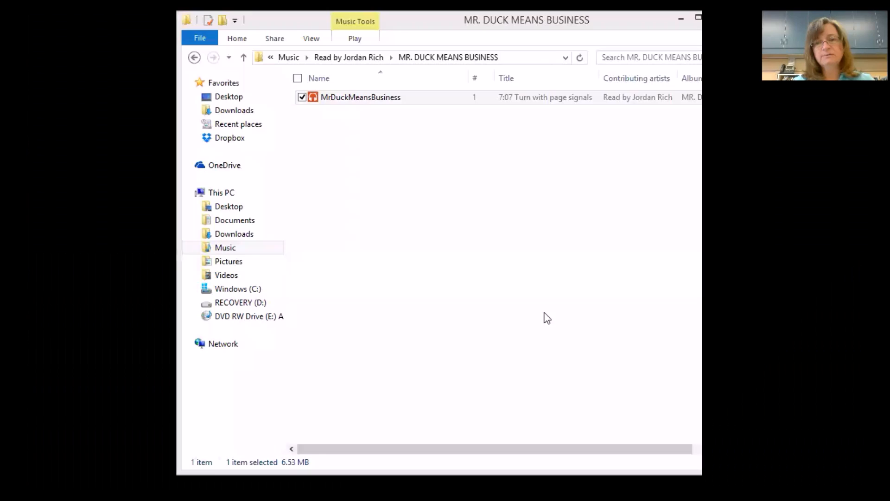
mouse_move(429, 126)
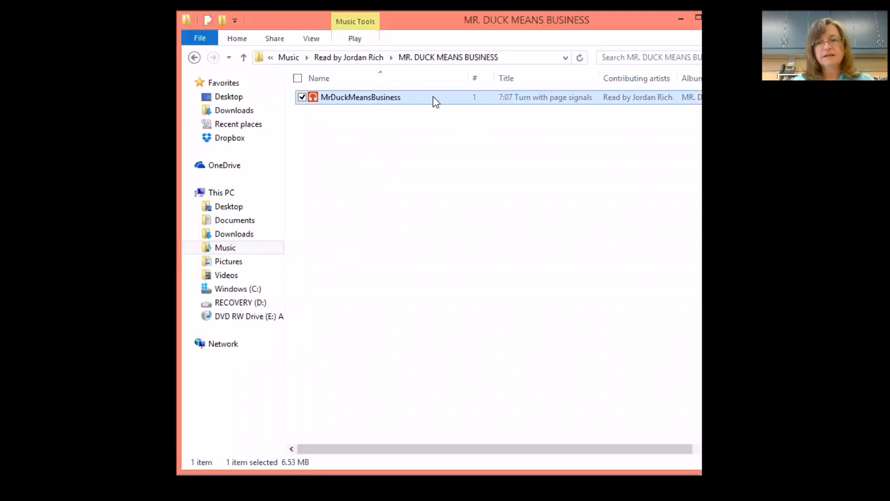
mouse_move(369, 125)
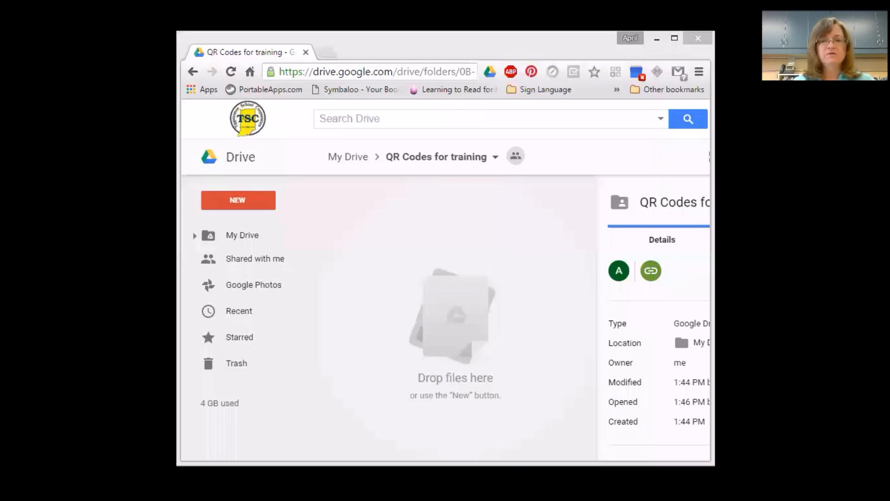
mouse_move(397, 359)
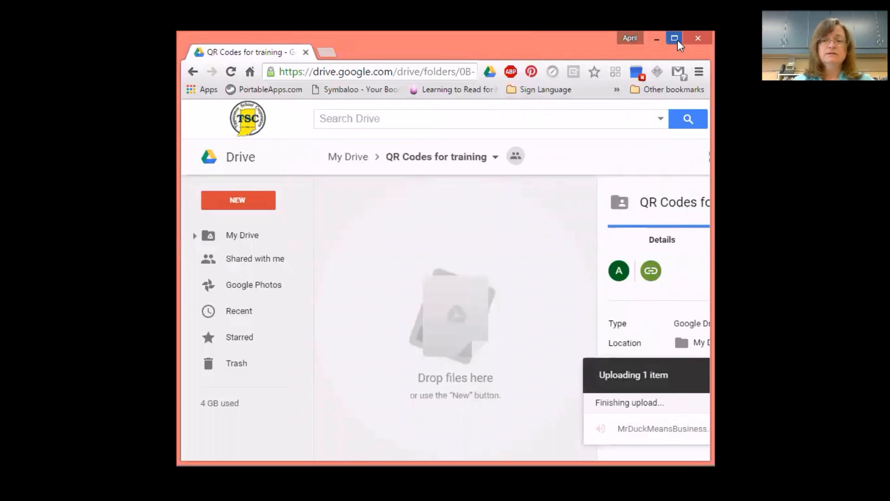
Step: Maximize the Chrome window after MrDuckMeansBusiness.mp3 finishes uploading
click(674, 38)
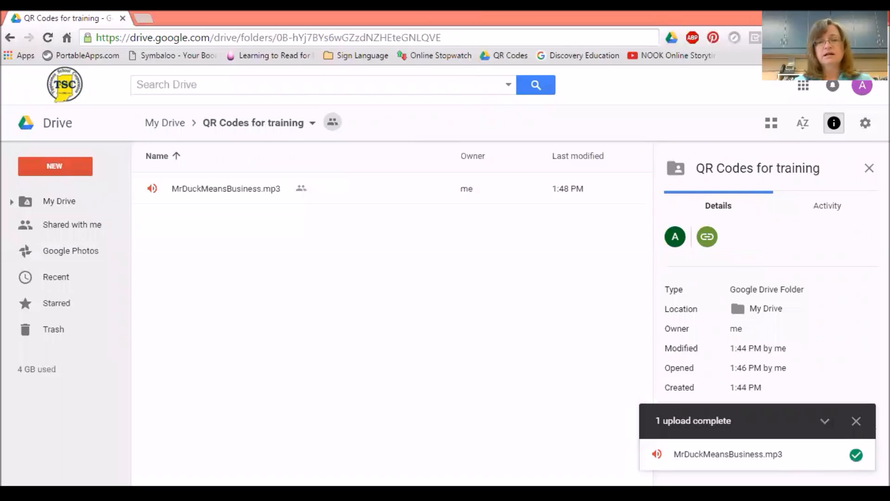
mouse_move(270, 205)
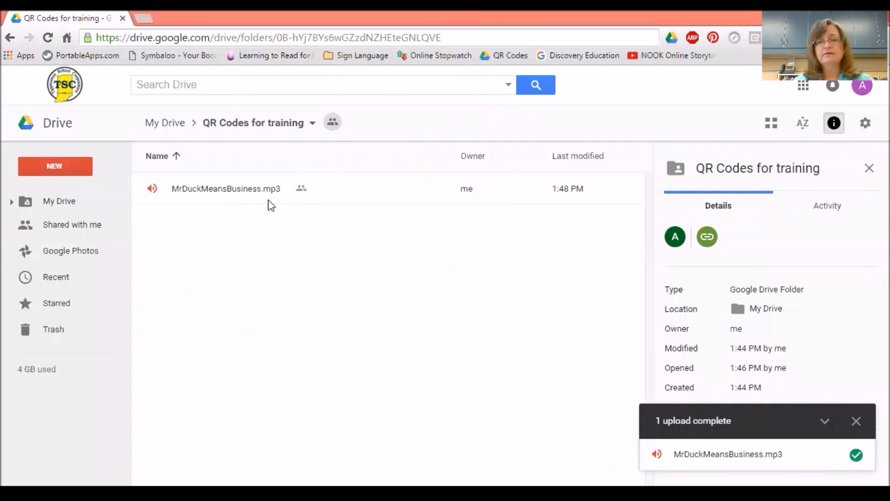
mouse_move(284, 215)
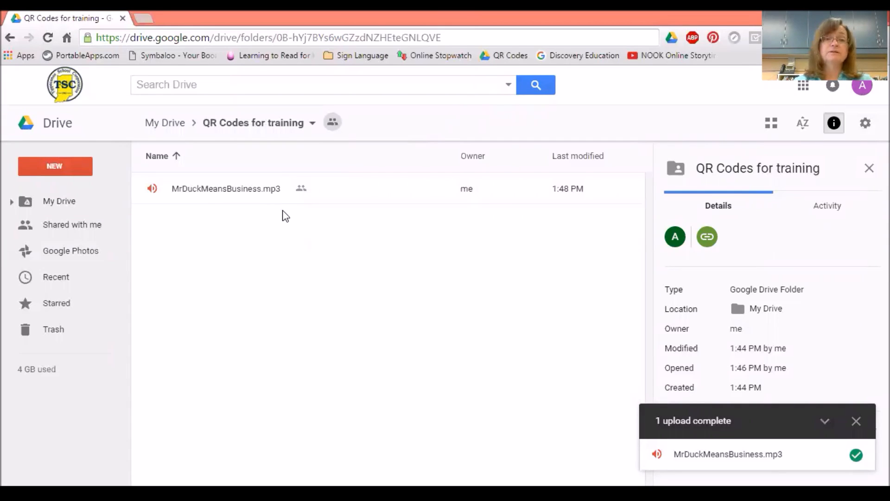
mouse_move(249, 122)
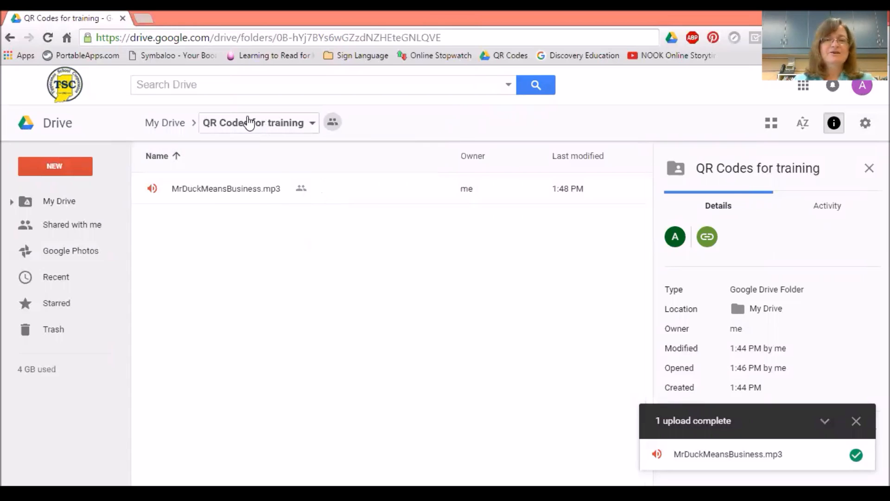
click(165, 123)
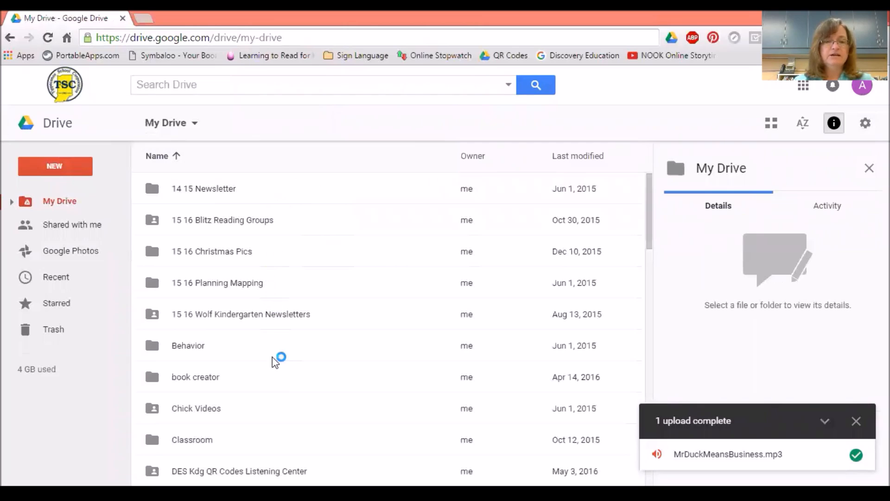
scroll(down, 3)
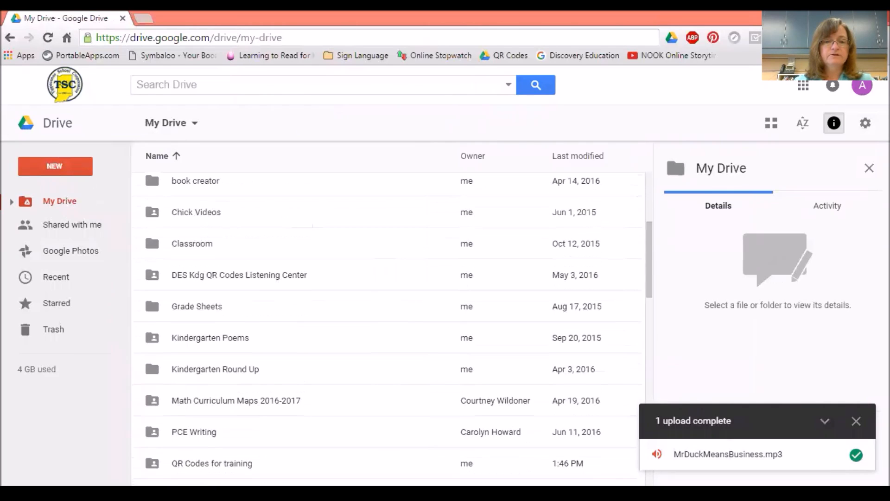
click(211, 397)
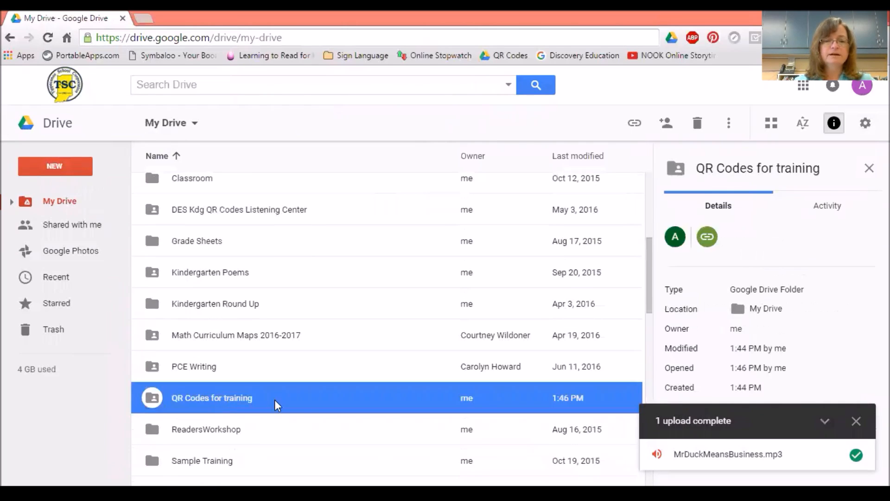
mouse_move(220, 404)
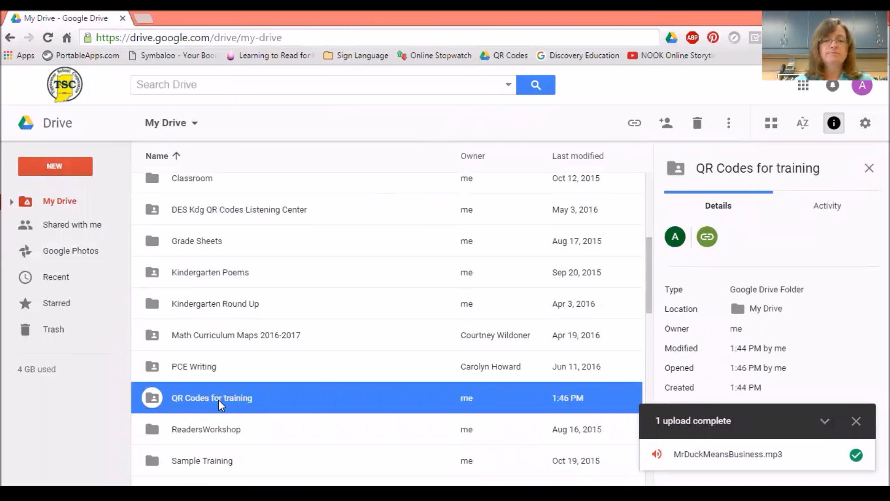
double_click(211, 397)
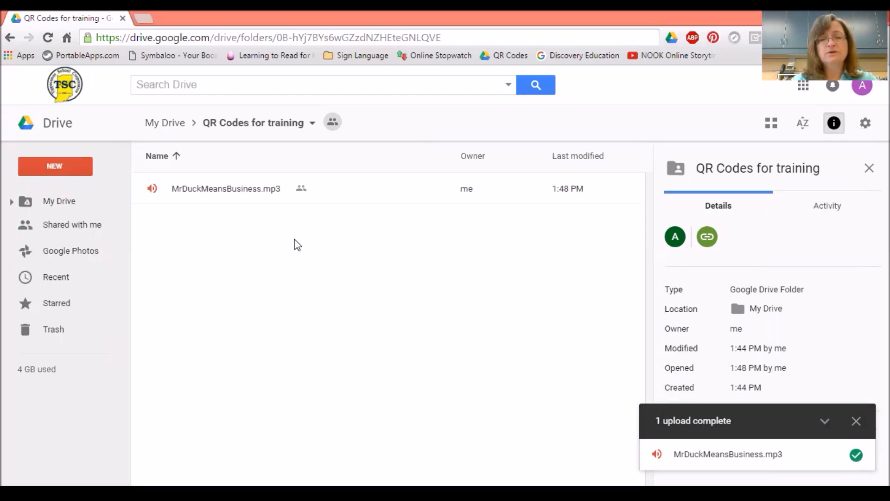
mouse_move(179, 197)
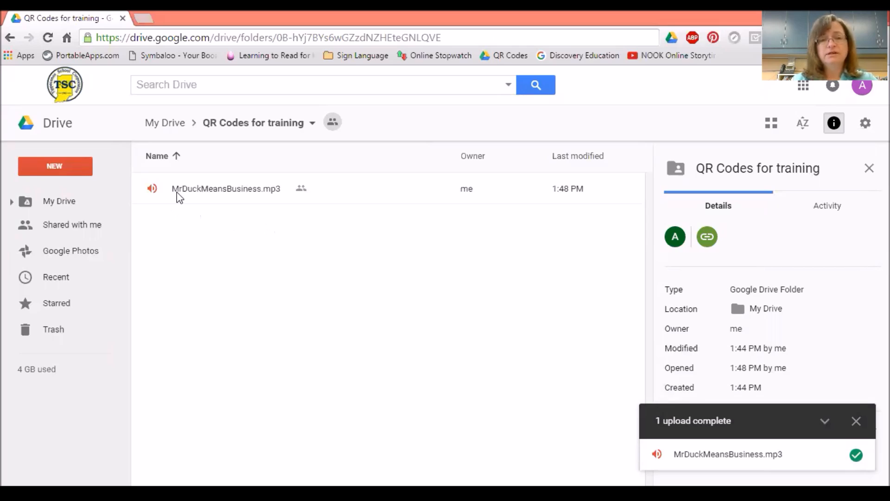
mouse_move(198, 197)
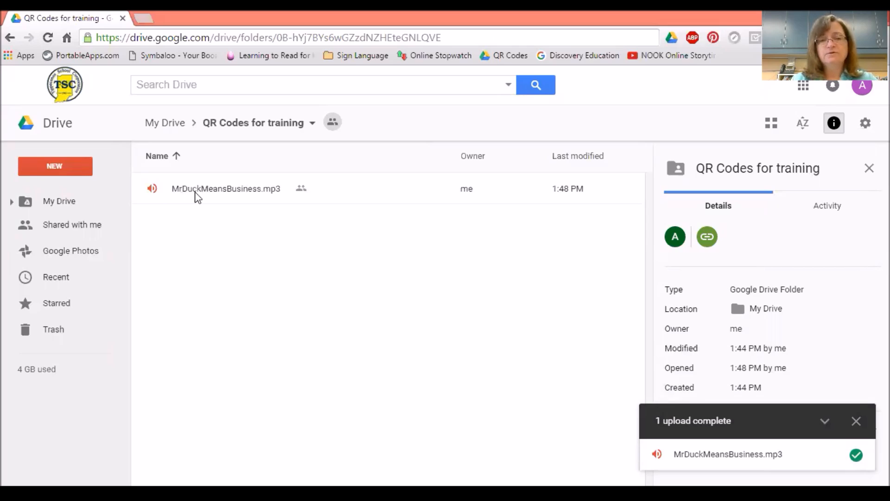
mouse_move(263, 201)
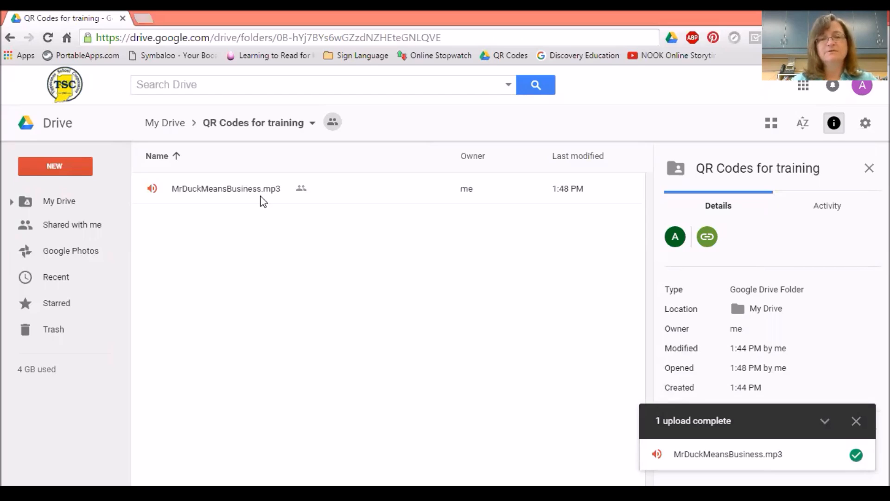
mouse_move(179, 199)
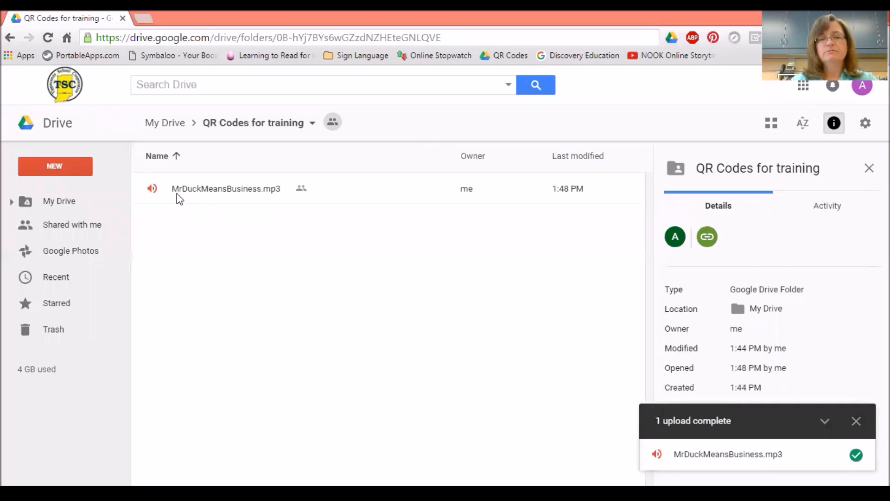
mouse_move(254, 195)
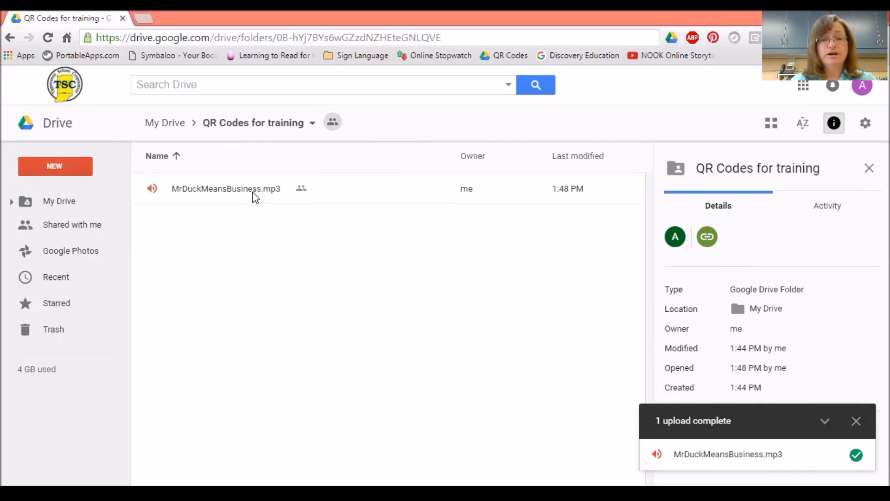
mouse_move(183, 200)
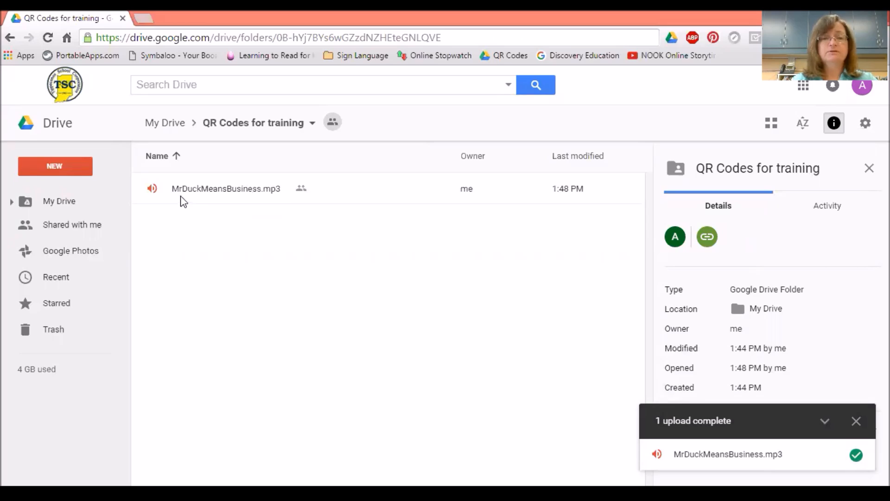
mouse_move(258, 197)
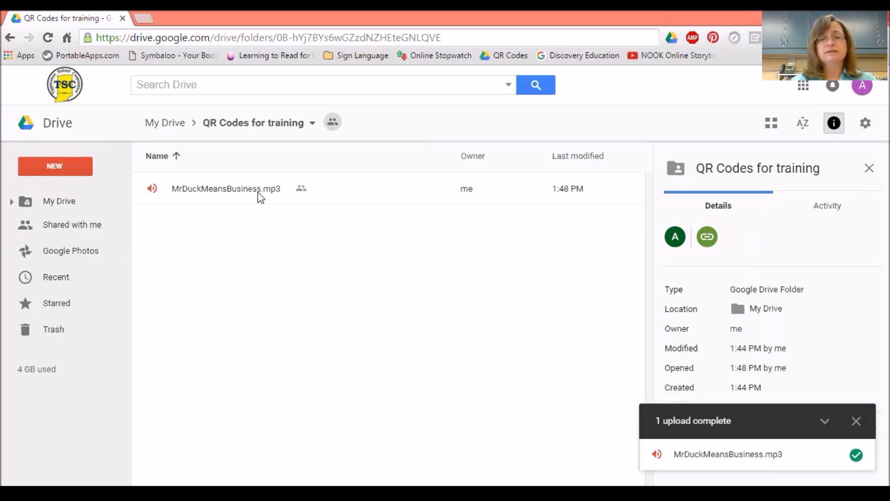
mouse_move(290, 198)
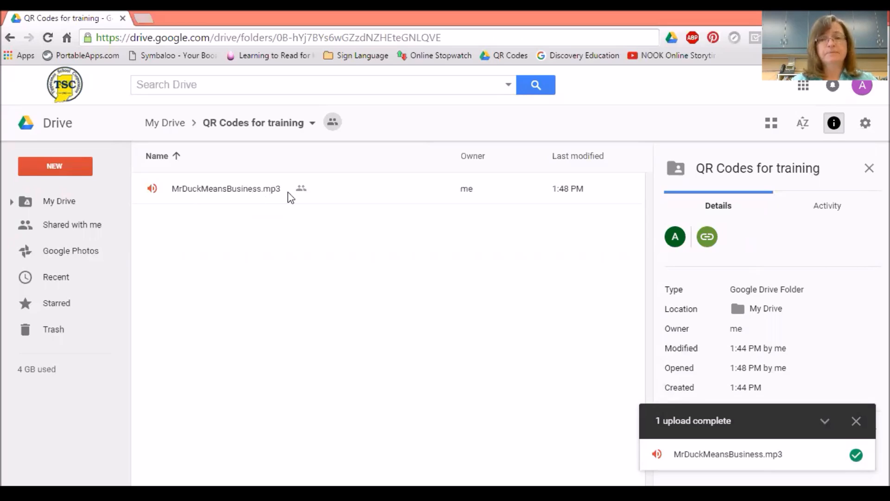
mouse_move(272, 202)
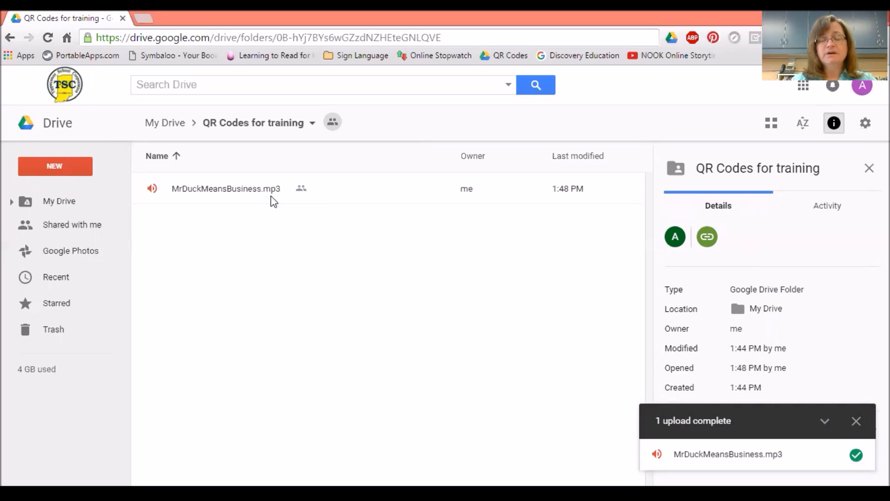
mouse_move(312, 228)
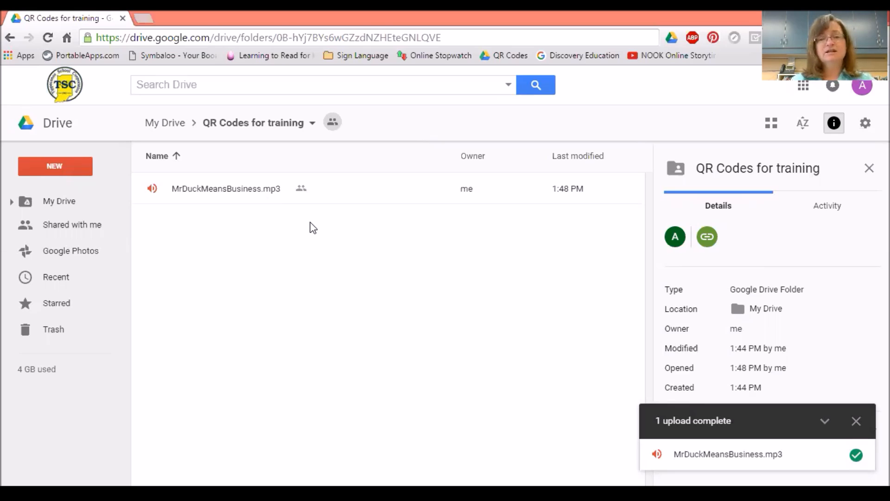
mouse_move(325, 227)
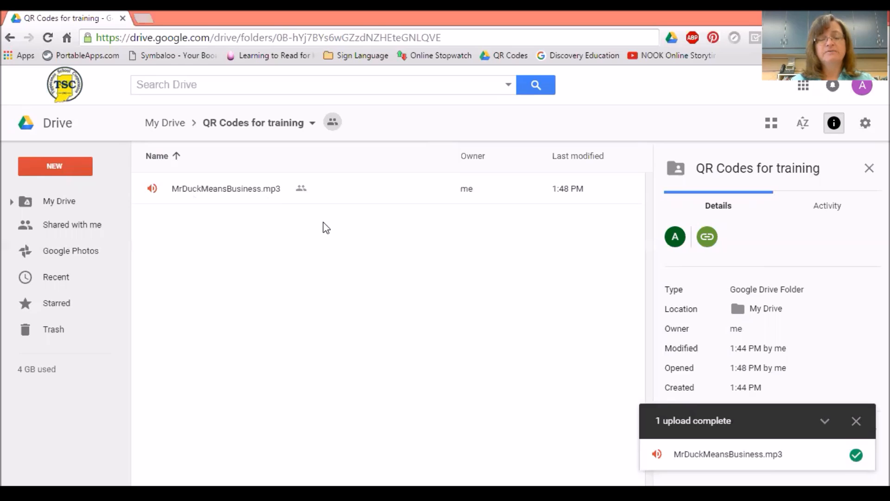